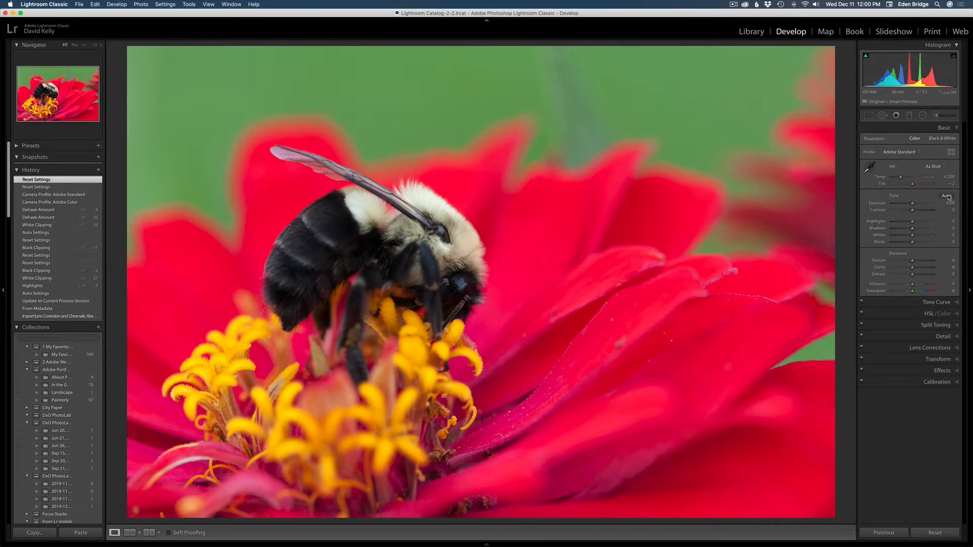
Apply Auto tone in the Basic panel, then lower Whites to +31.
click(948, 196)
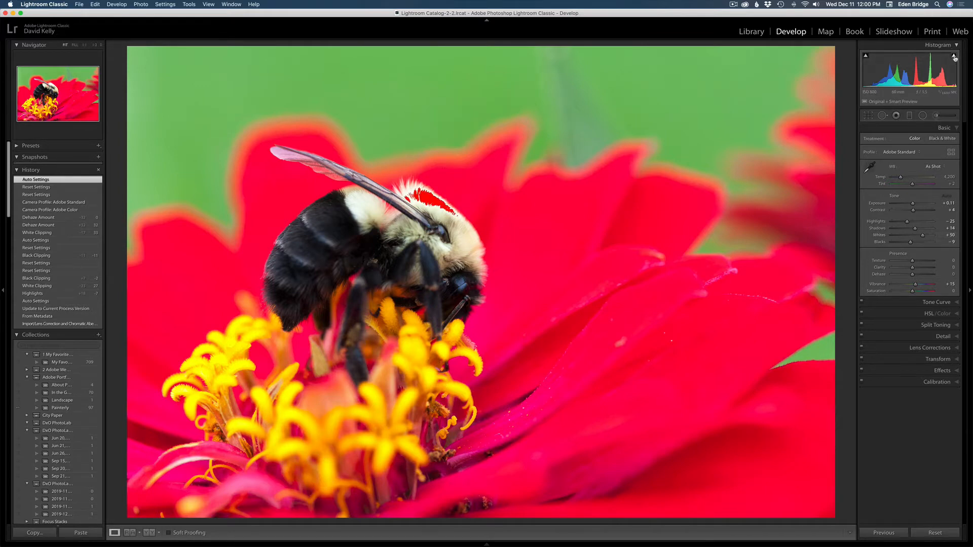
drag(912, 242, 925, 242)
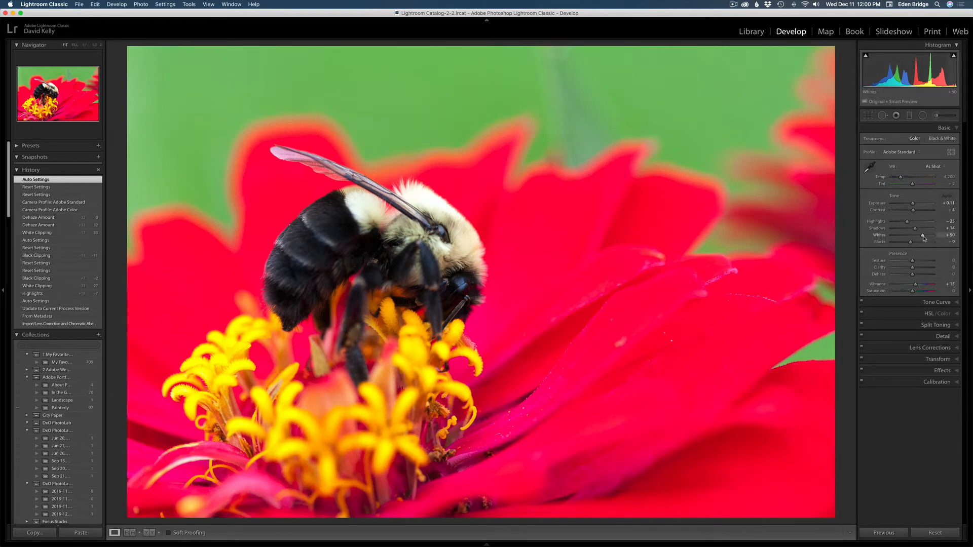
drag(923, 241, 921, 241)
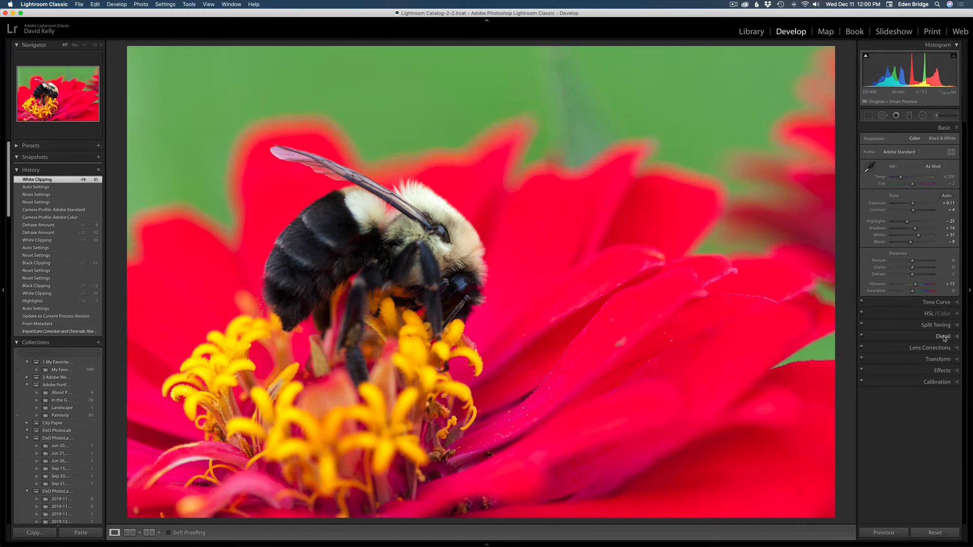
click(943, 336)
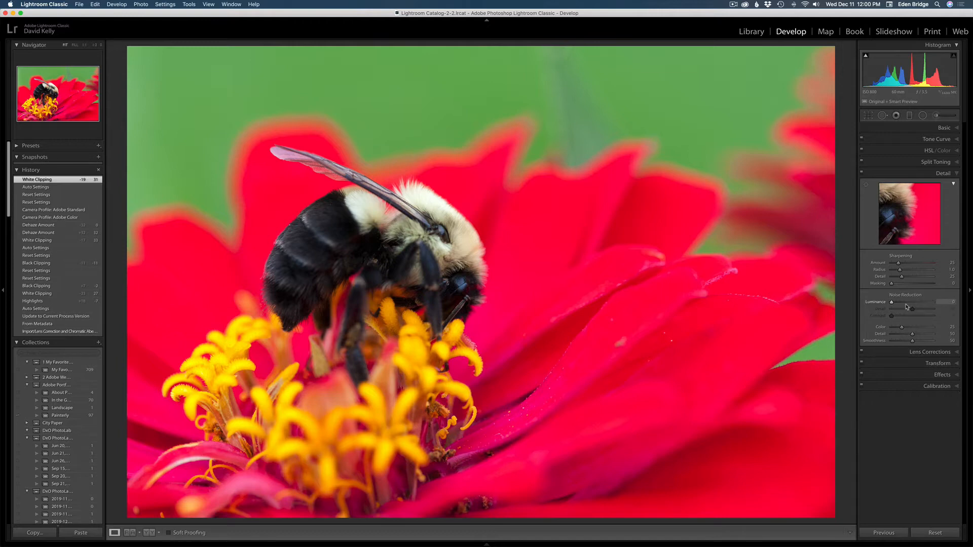
click(942, 173)
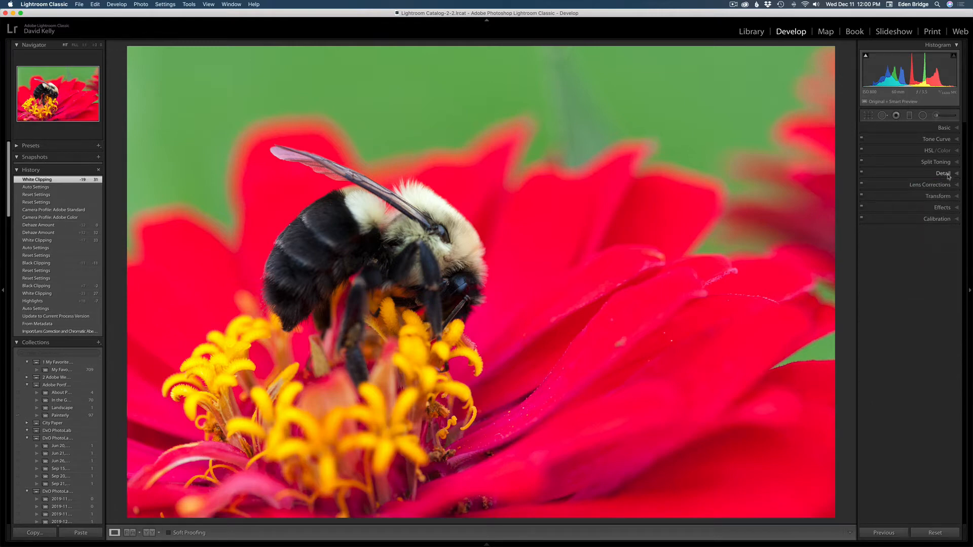
click(943, 127)
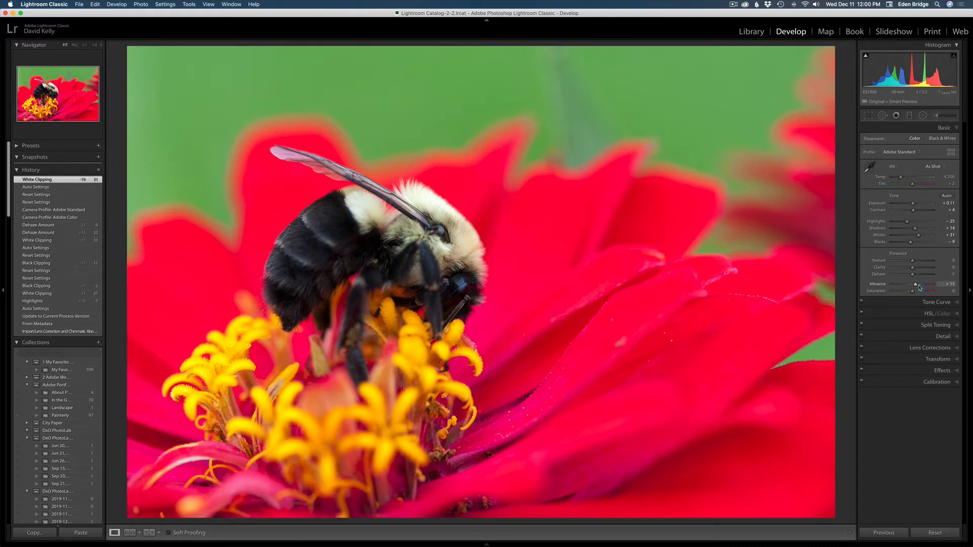
Adjust the Presence Vibrance slider from +15 until it settles at +17.
drag(932, 289, 940, 290)
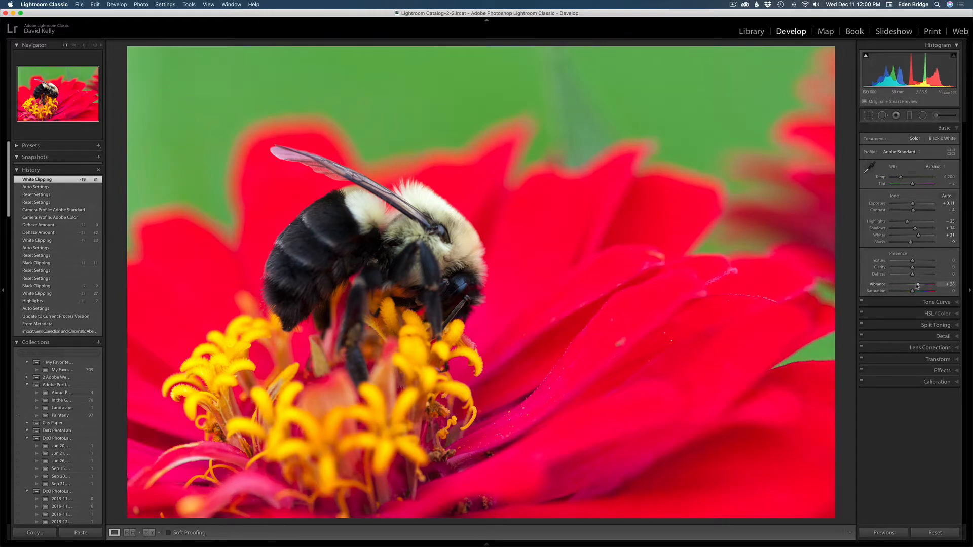
drag(931, 285, 912, 284)
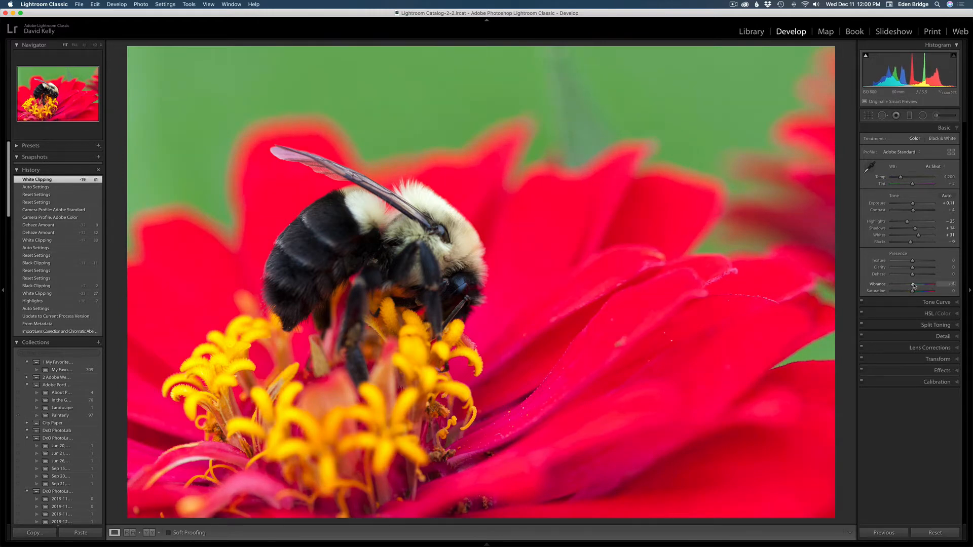
drag(913, 284, 931, 284)
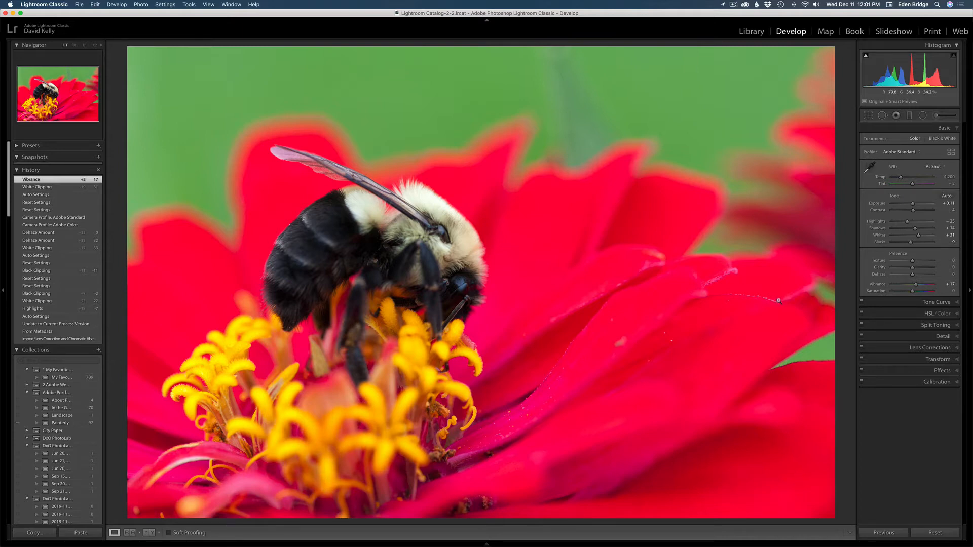
mouse_move(850, 320)
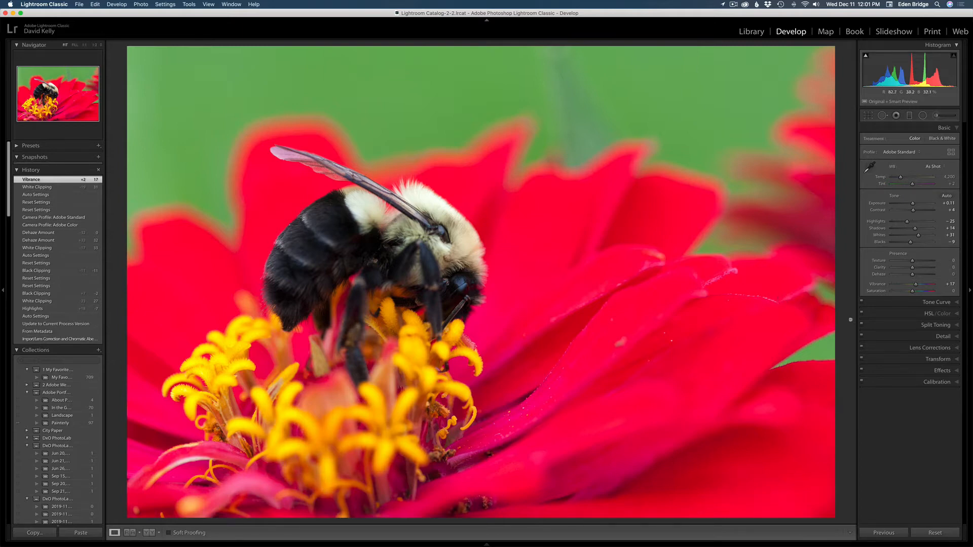
click(931, 348)
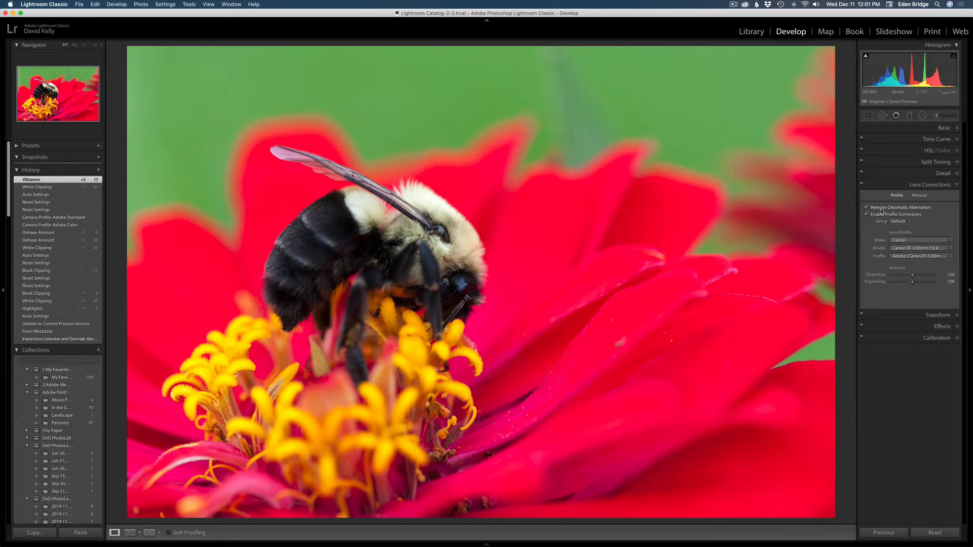
mouse_move(866, 214)
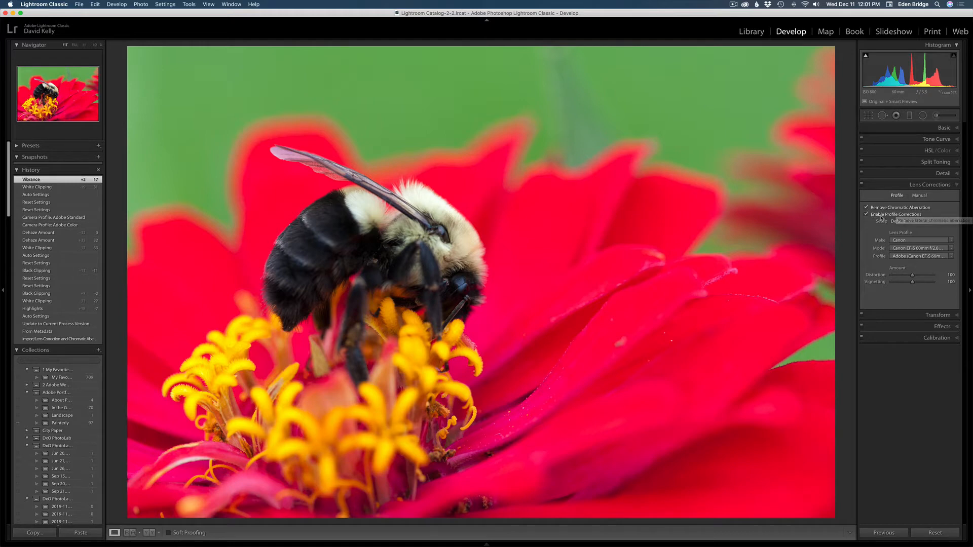
mouse_move(898, 237)
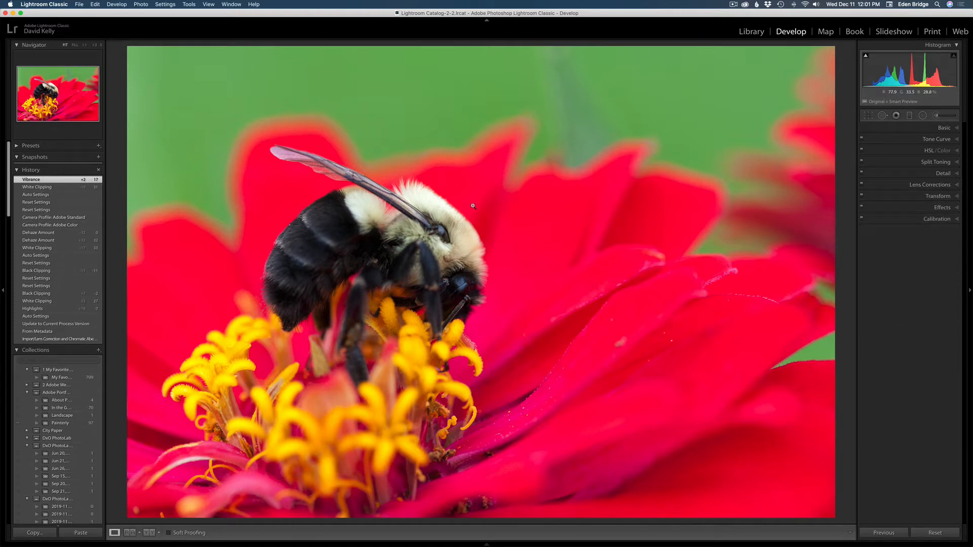
Bring up the bee photo's context menu to reach Edit in Adobe Photoshop 2020.
right_click(473, 206)
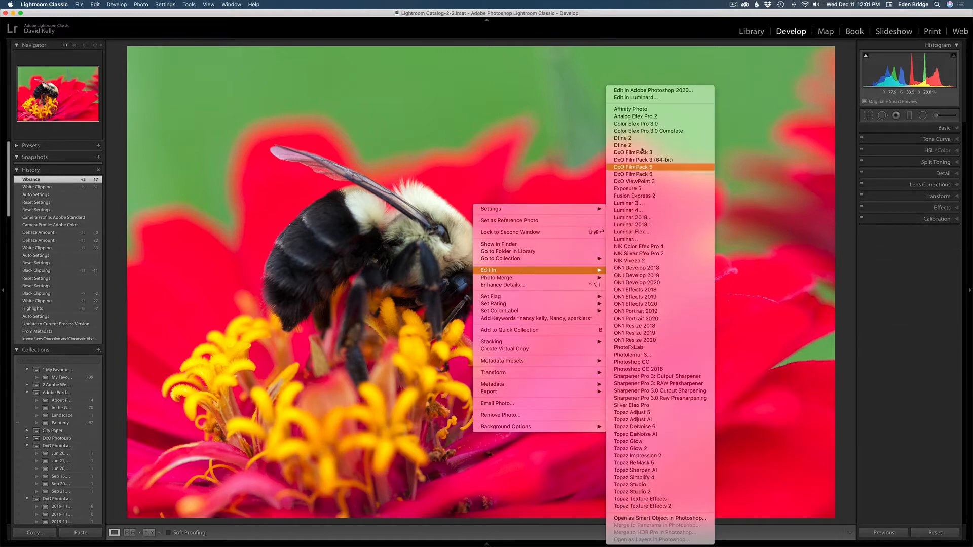
mouse_move(652, 90)
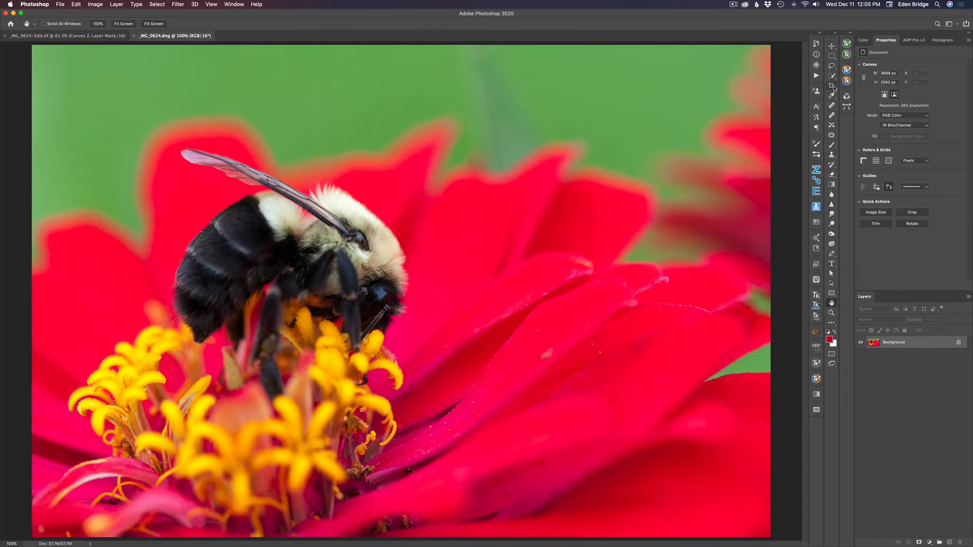
Crop tighter around the bee and zinnia at Original Ratio, deleting cropped pixels.
click(816, 86)
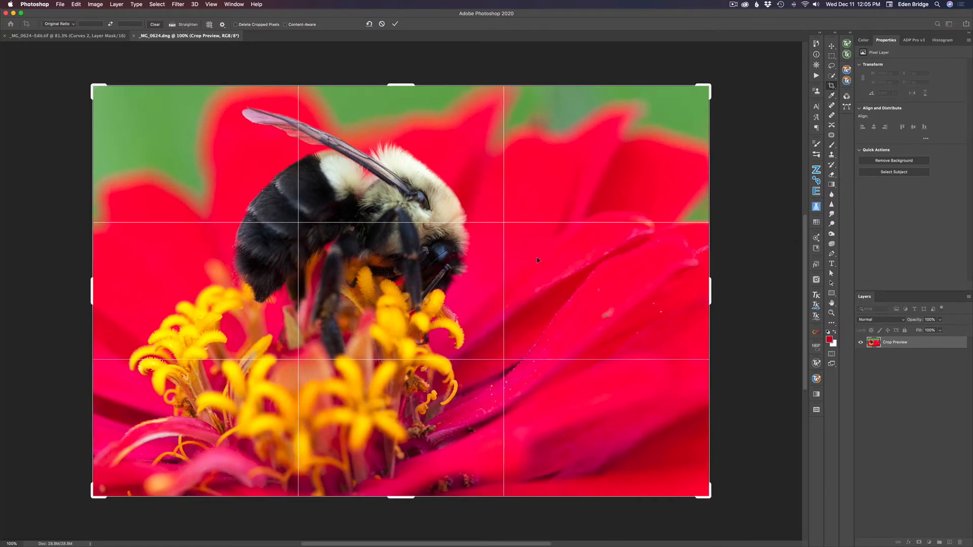
mouse_move(403, 83)
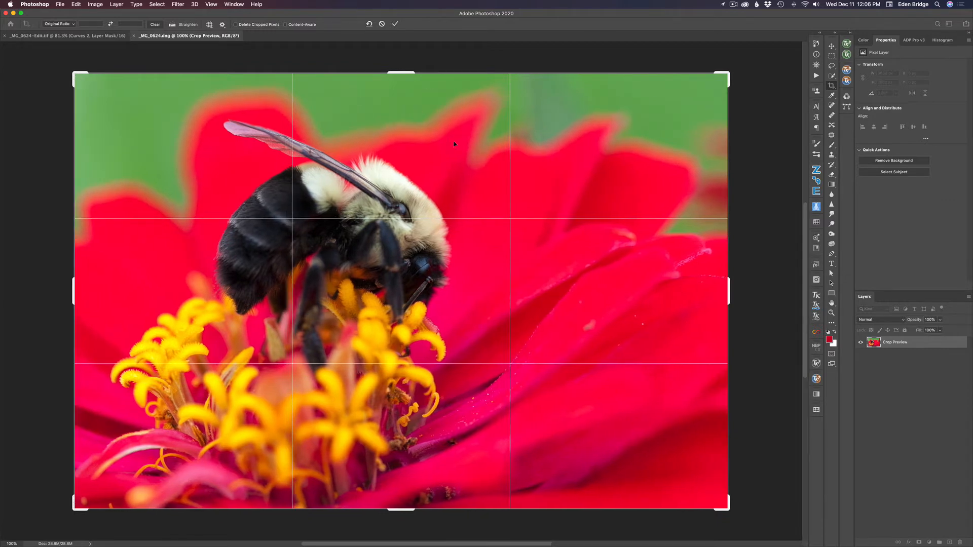
mouse_move(549, 102)
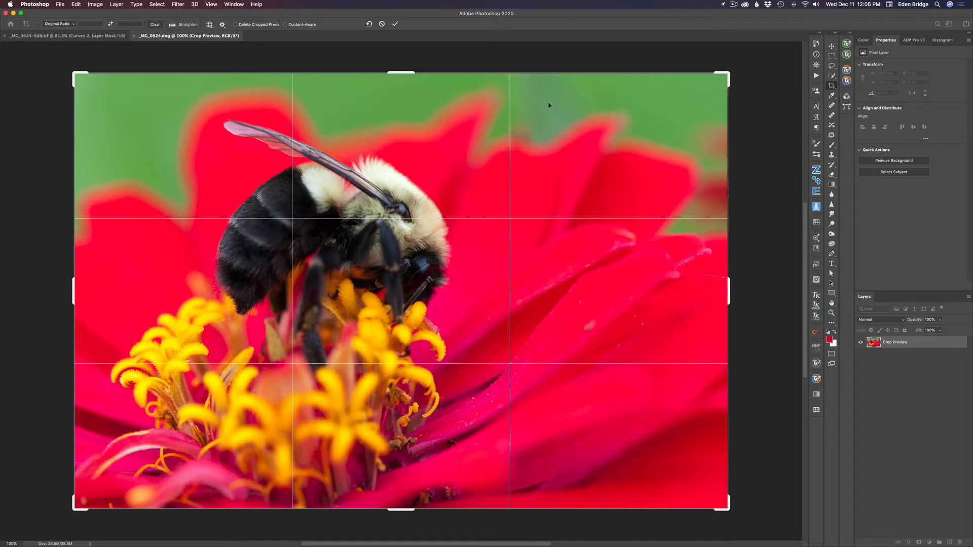
mouse_move(722, 153)
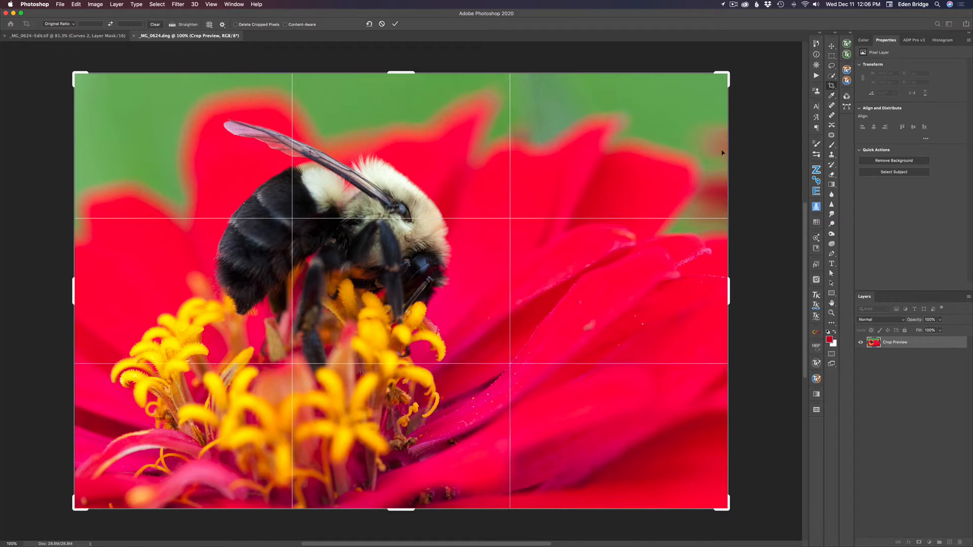
mouse_move(718, 167)
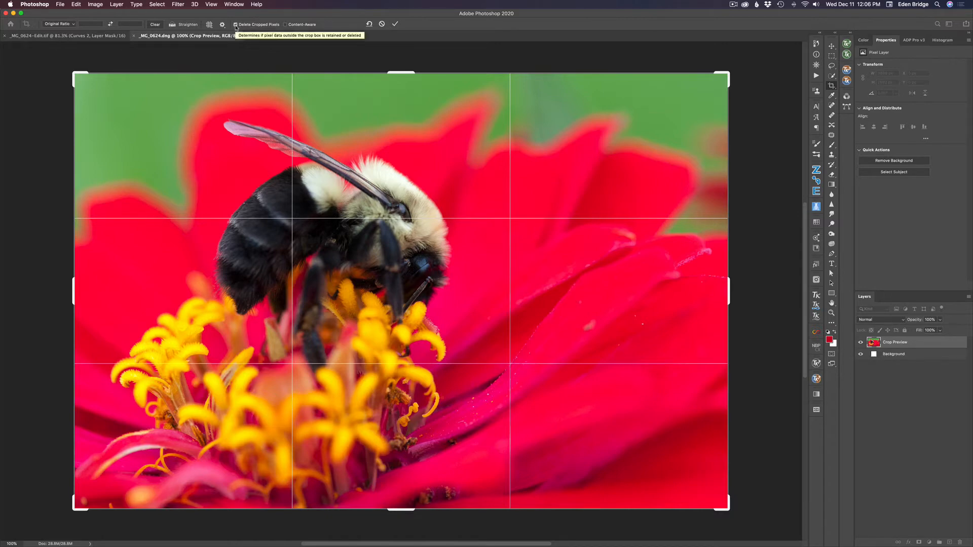
mouse_move(549, 100)
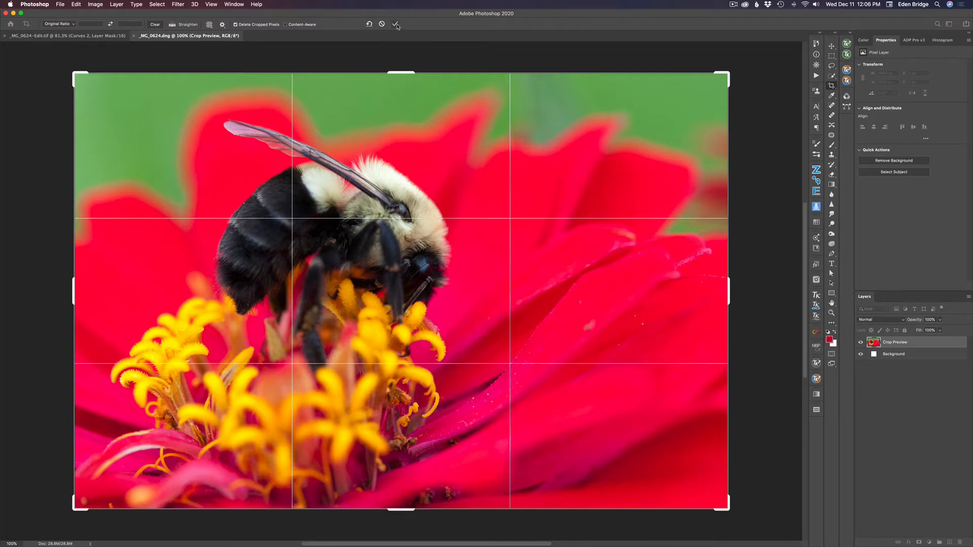
mouse_move(396, 24)
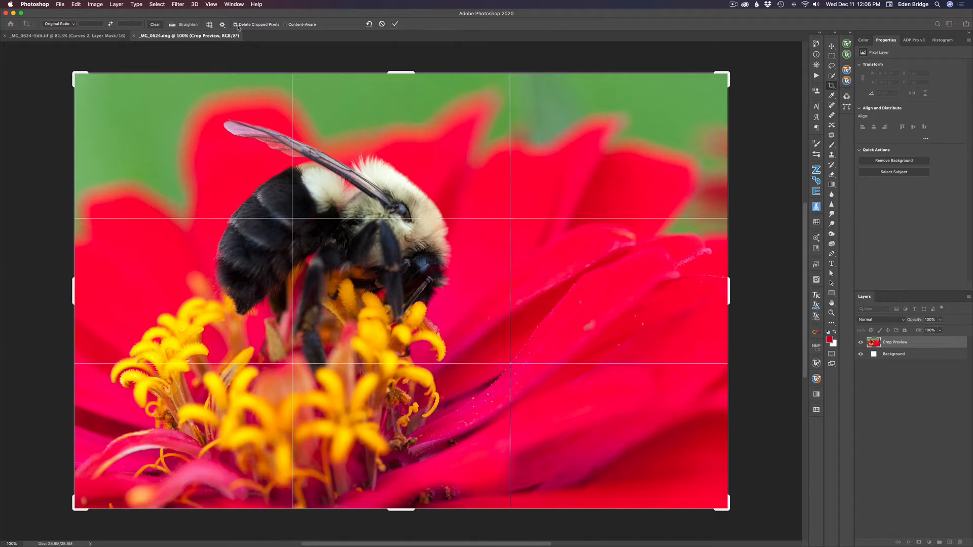
mouse_move(394, 24)
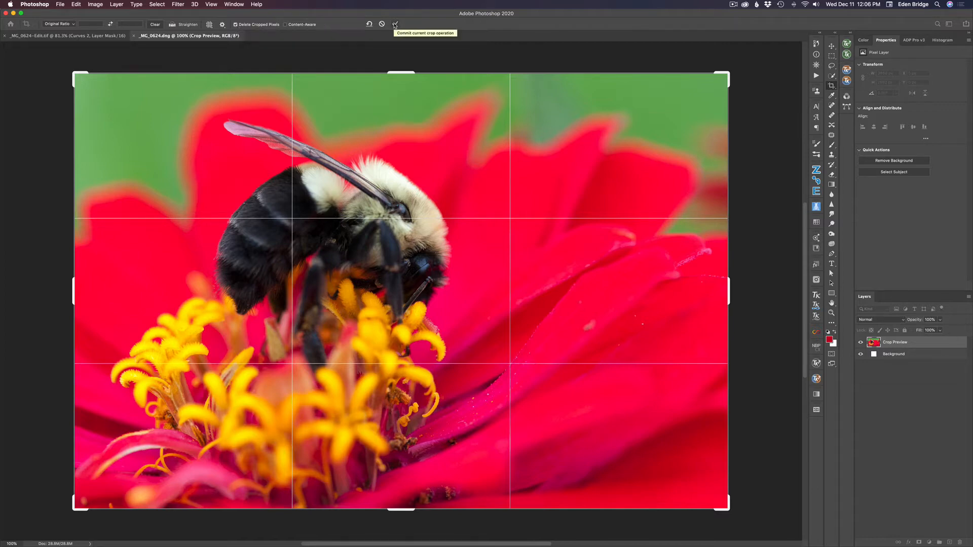
click(395, 25)
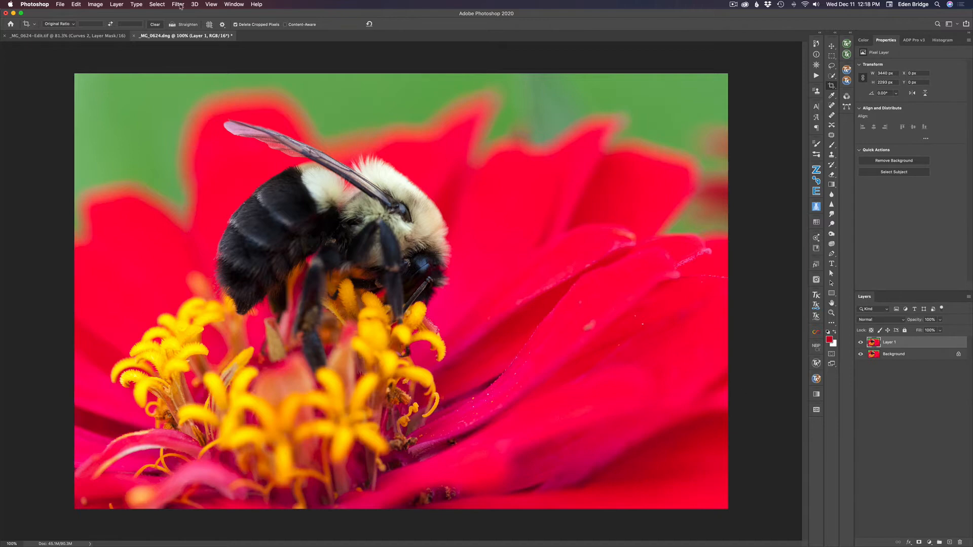
Browse Filter > Topaz Labs plug-ins on Layer 1 and return to the document.
click(177, 5)
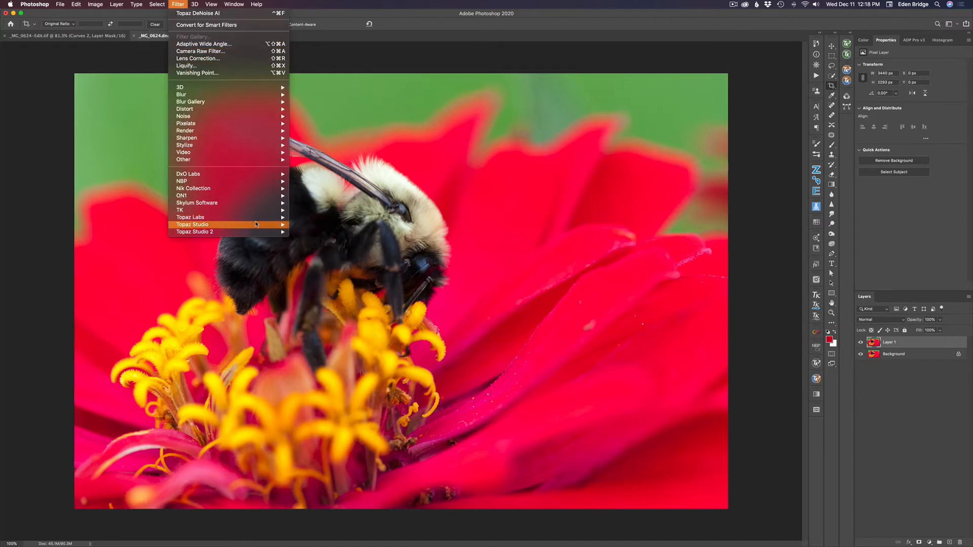
mouse_move(191, 217)
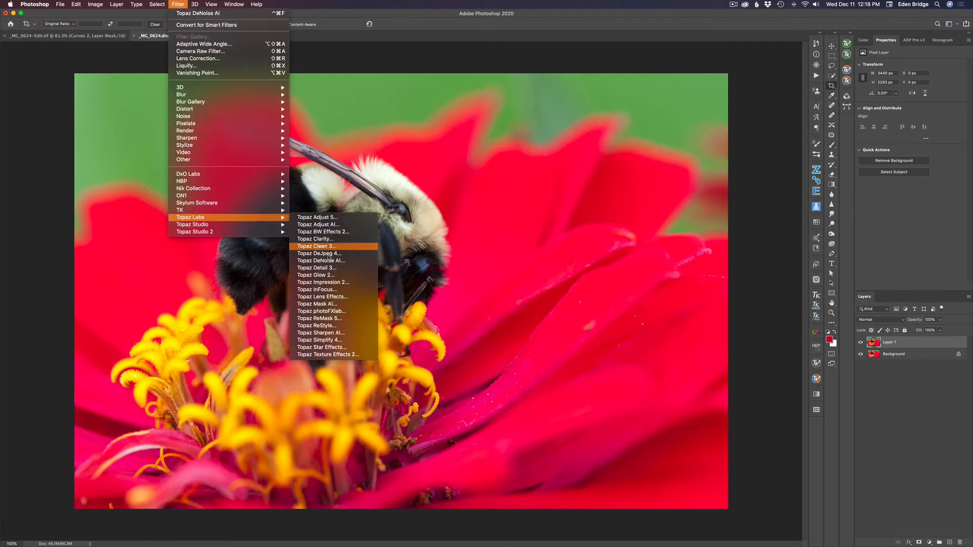
click(317, 246)
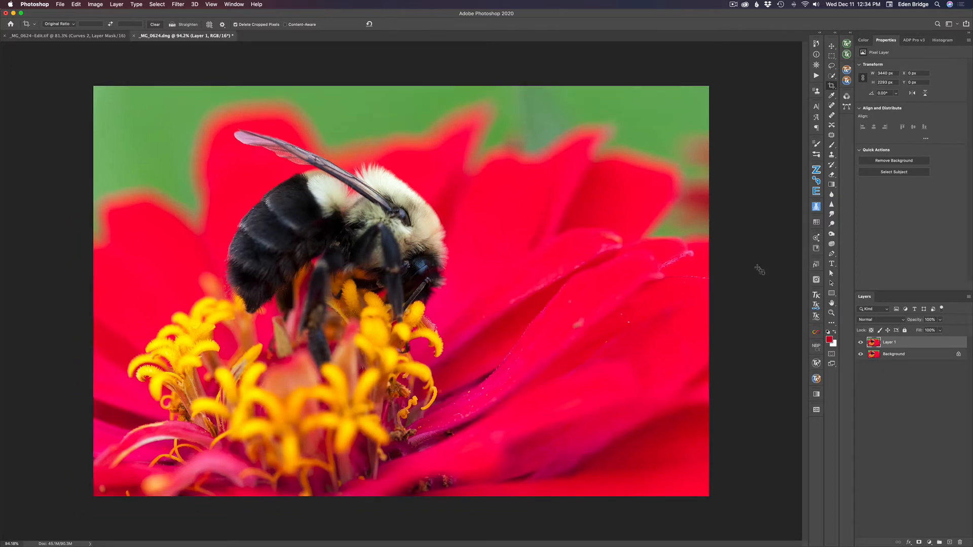
mouse_move(730, 193)
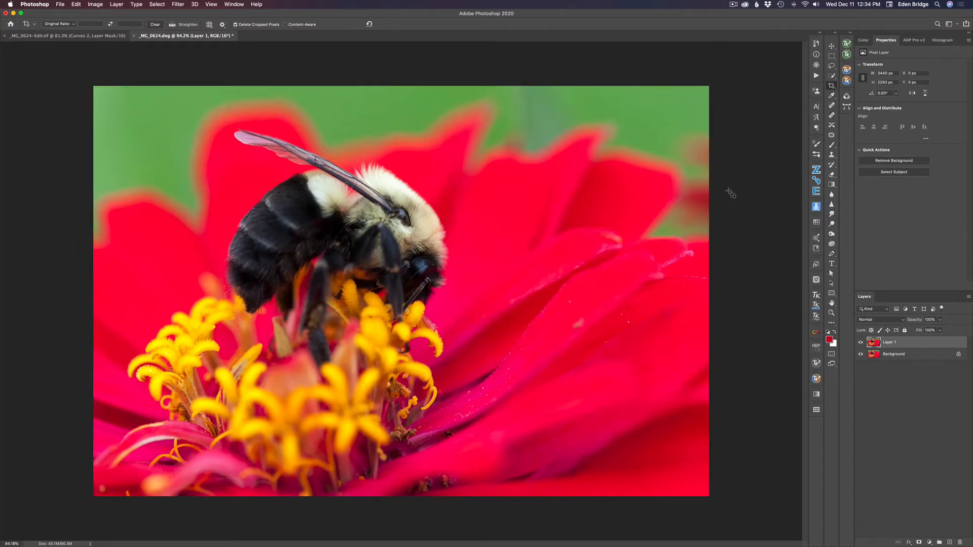
Launch Topaz Sharpen AI from Filter > Topaz Labs on the cropped bee photo.
click(178, 4)
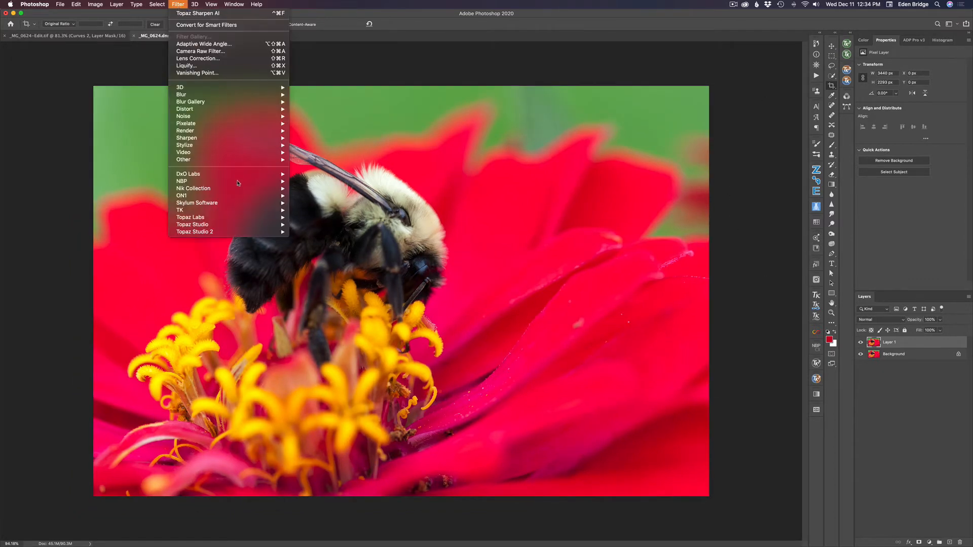
mouse_move(191, 218)
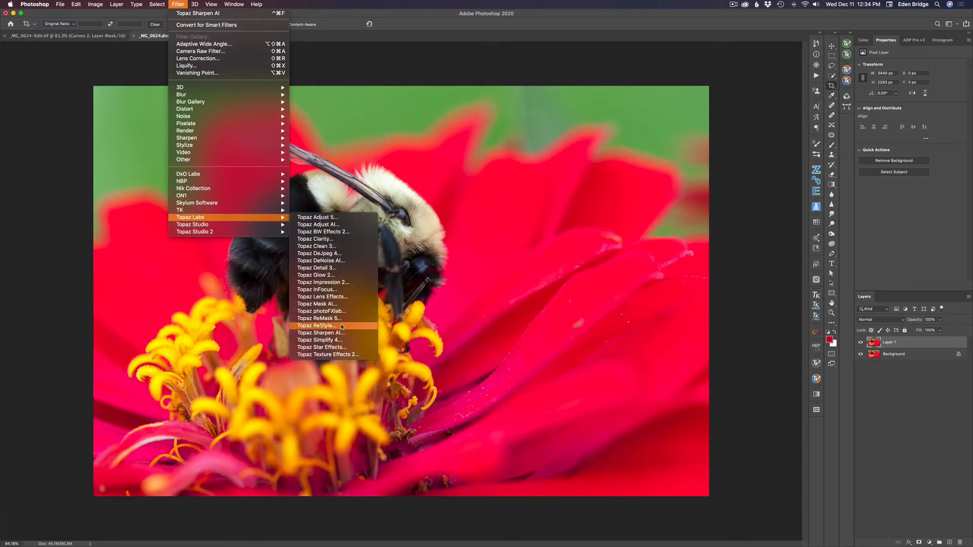
click(318, 325)
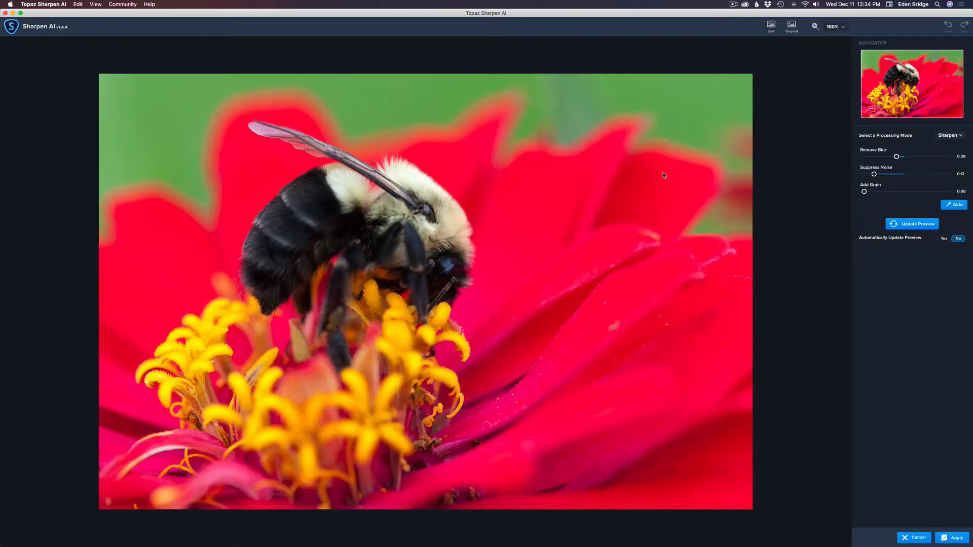
Zoom the preview to 200% and choose Stabilize processing mode (blur 0.83, noise 0.17).
click(912, 223)
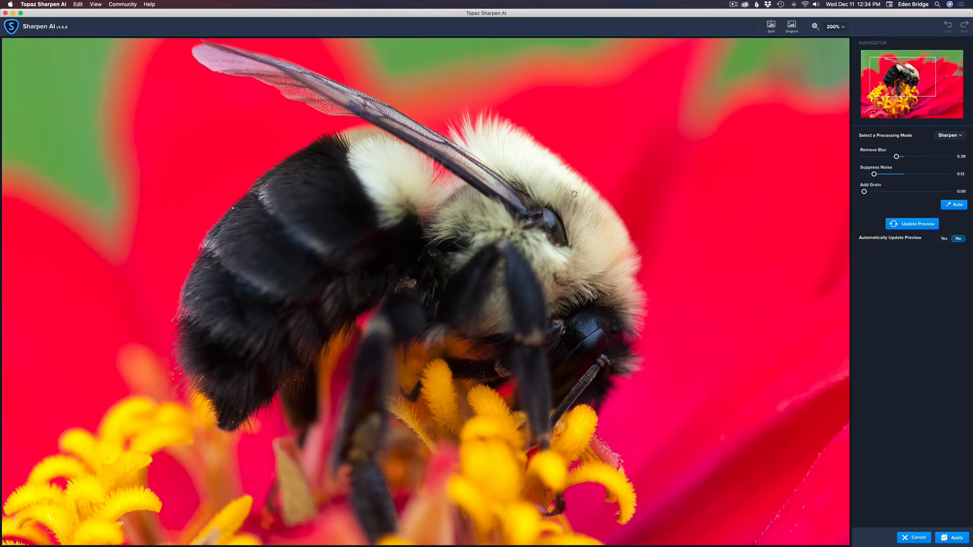
mouse_move(589, 236)
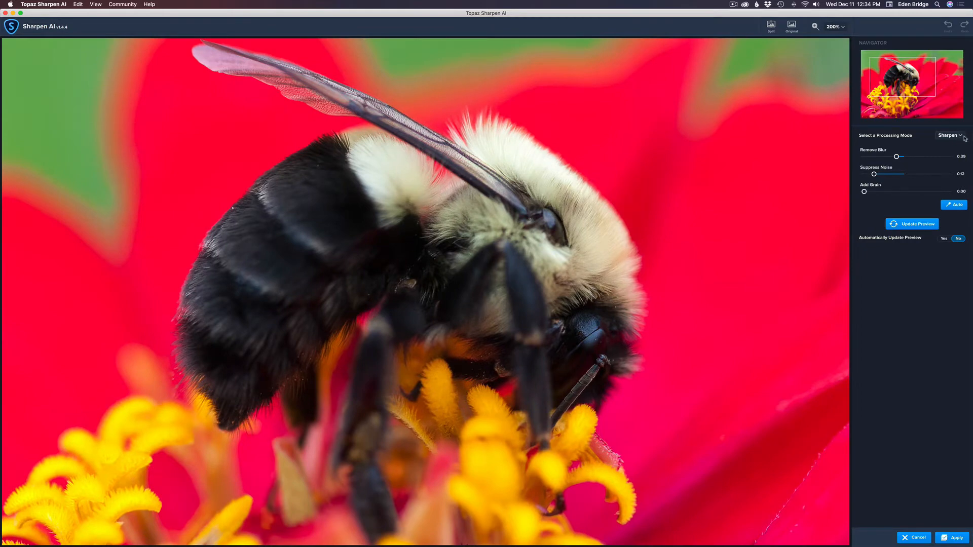
click(949, 136)
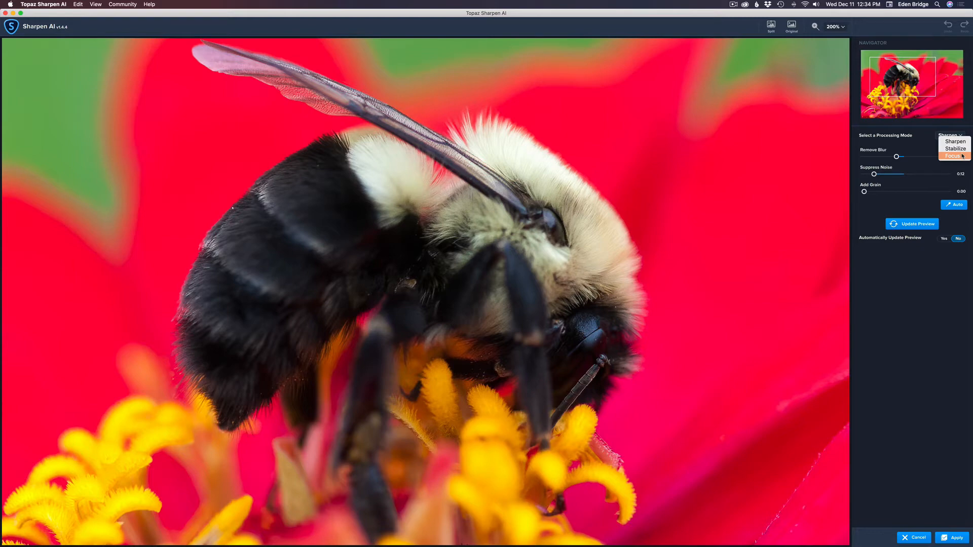
mouse_move(954, 148)
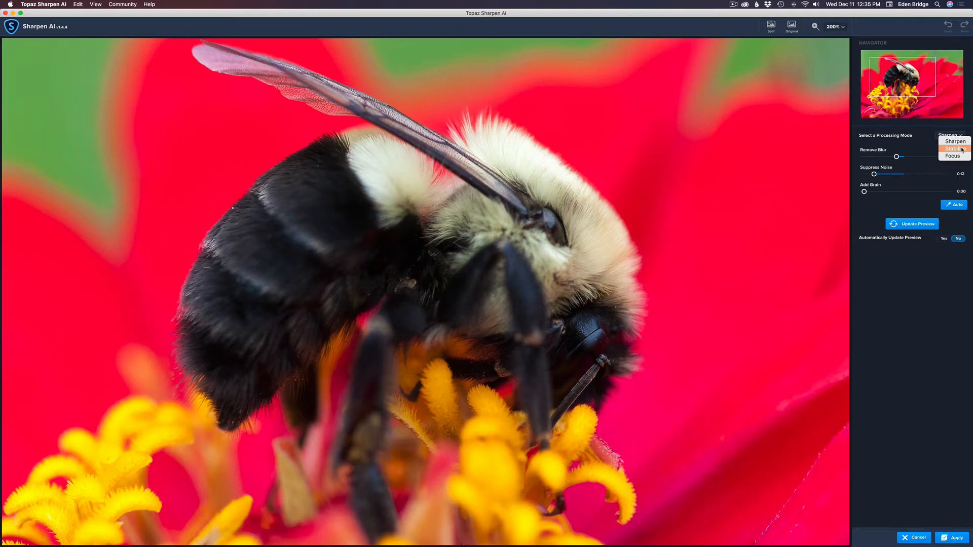
click(954, 148)
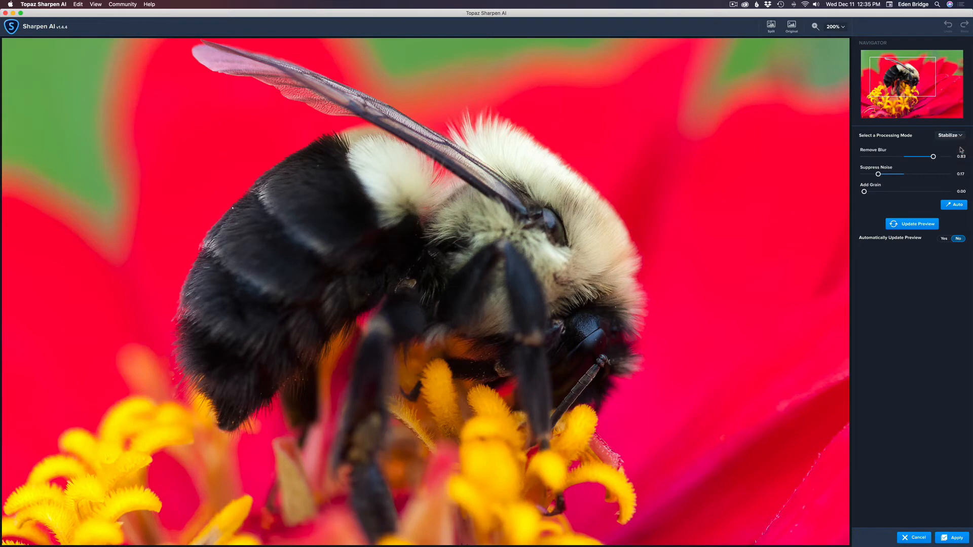
click(912, 224)
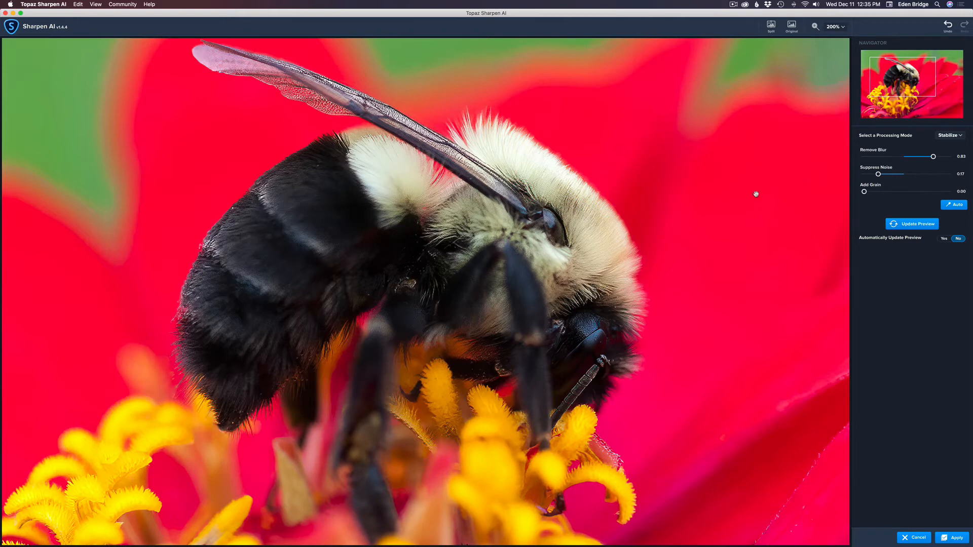
mouse_move(590, 328)
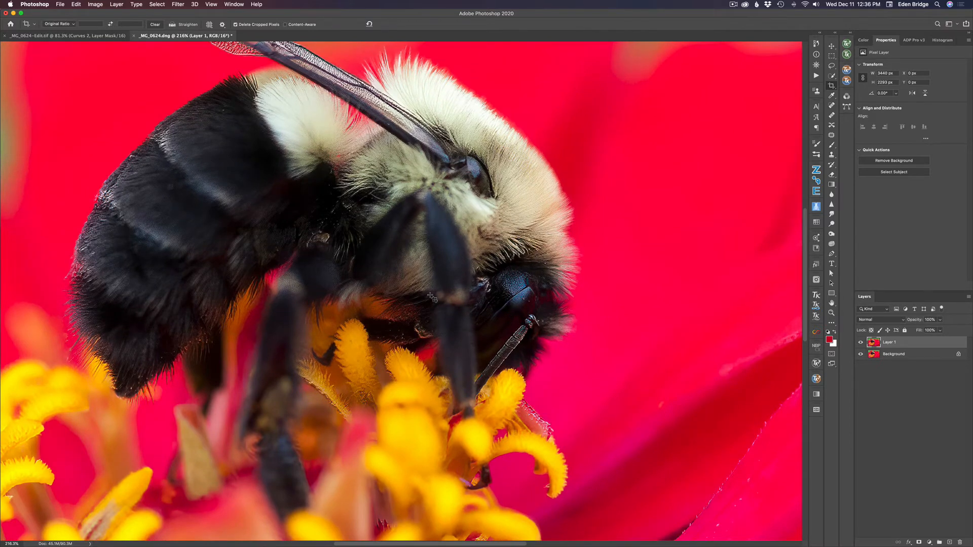
mouse_move(624, 303)
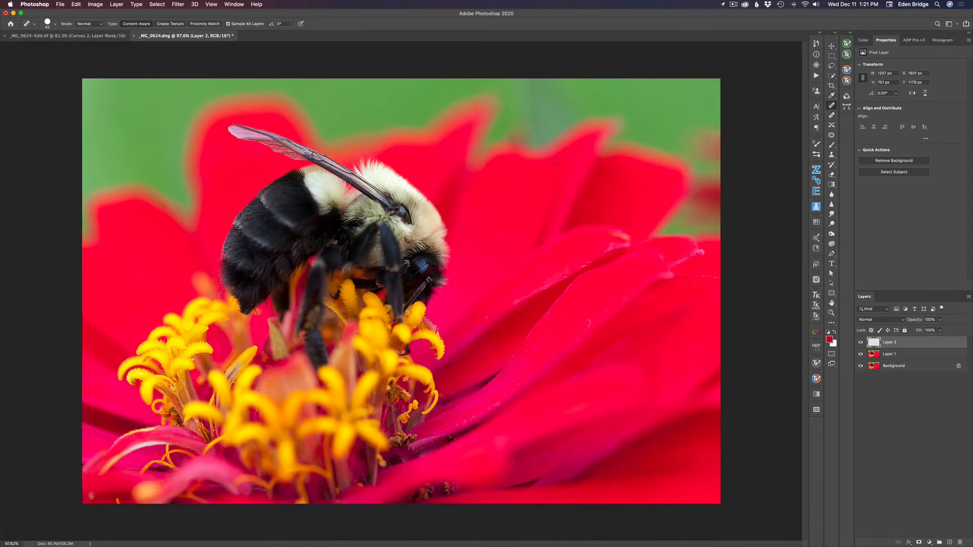
mouse_move(588, 422)
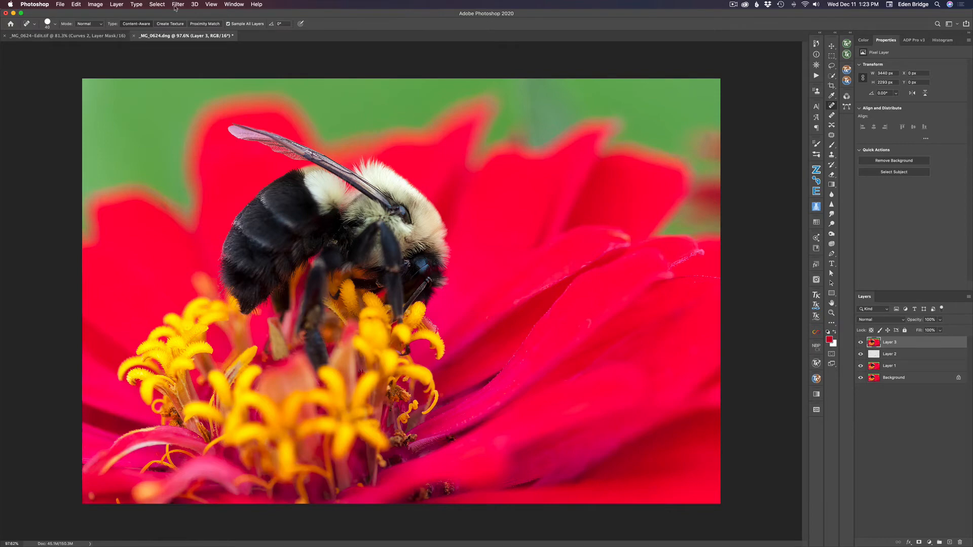
Launch Topaz Studio 2 from the Filter menu on the stamped Layer 3.
click(178, 5)
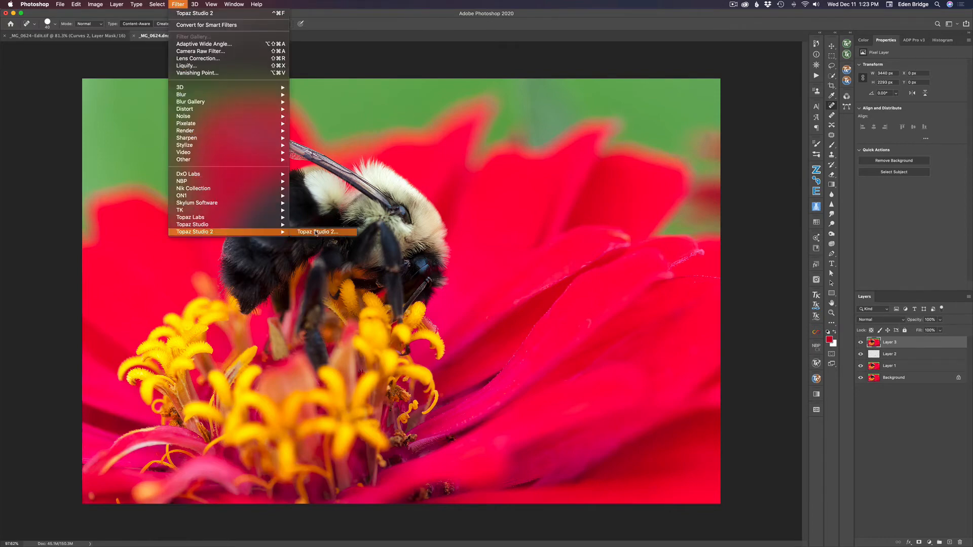
click(316, 232)
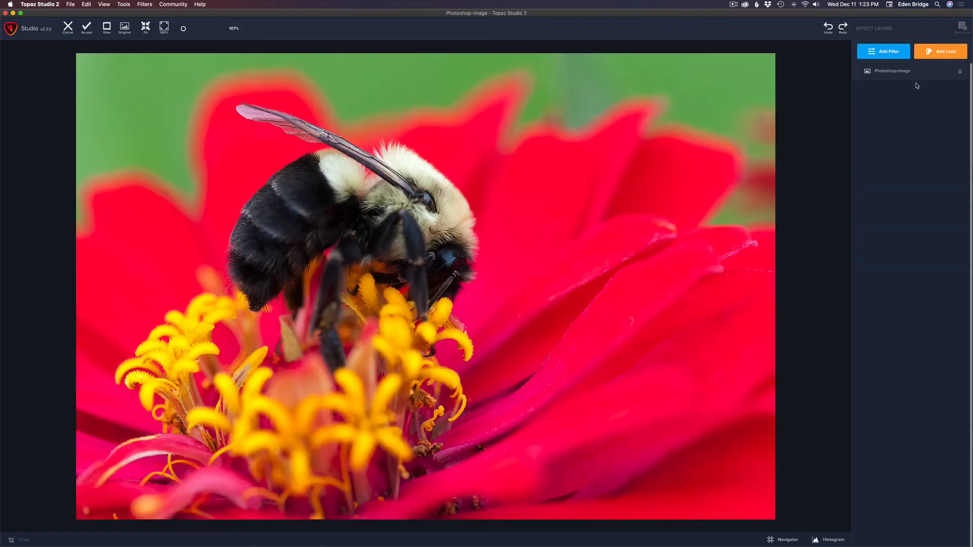
Add Focal Blur and reshape its sharp zone into a tall oval over the bee.
click(883, 51)
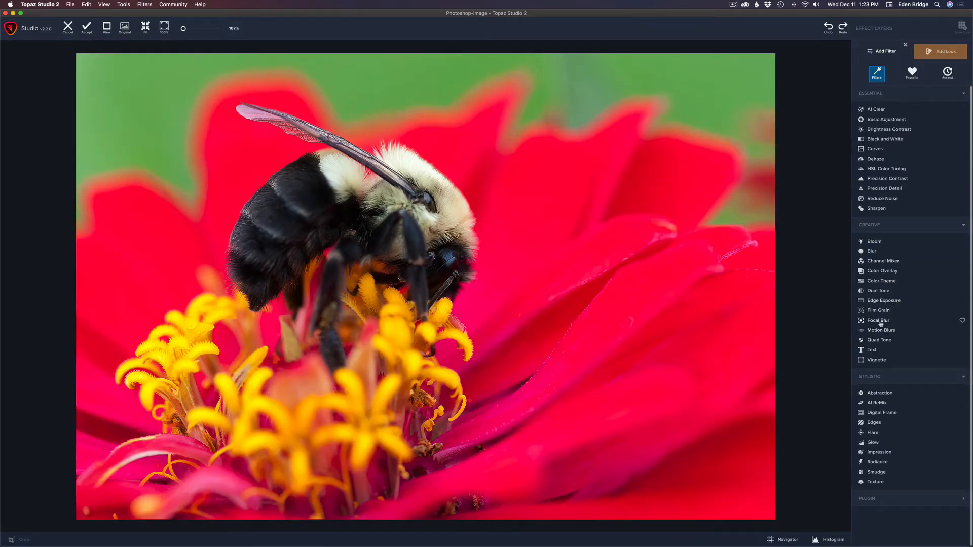
click(879, 320)
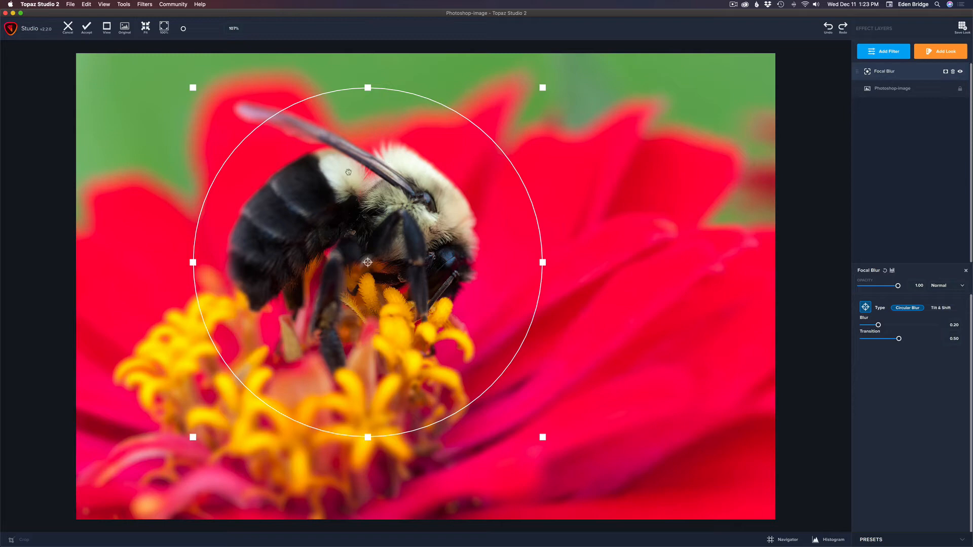
mouse_move(520, 161)
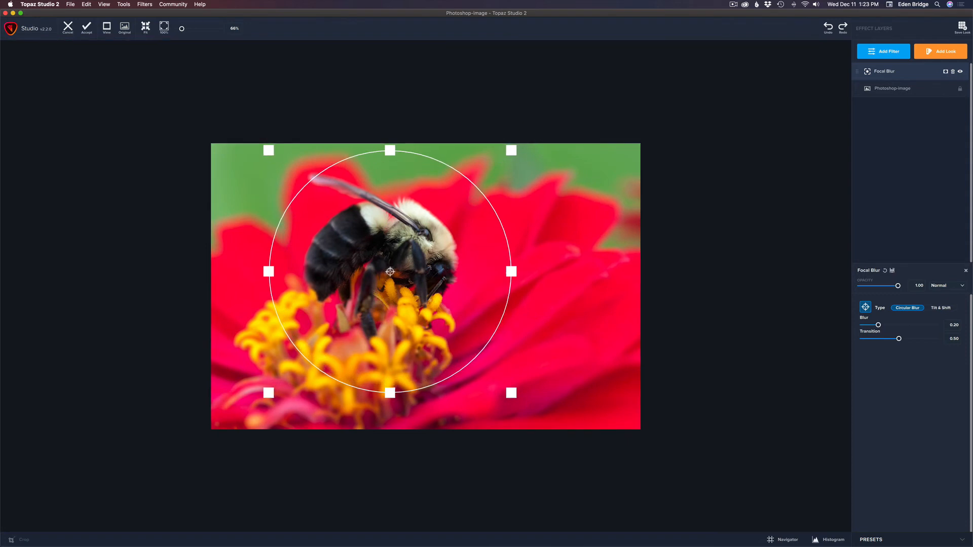
drag(511, 272, 500, 272)
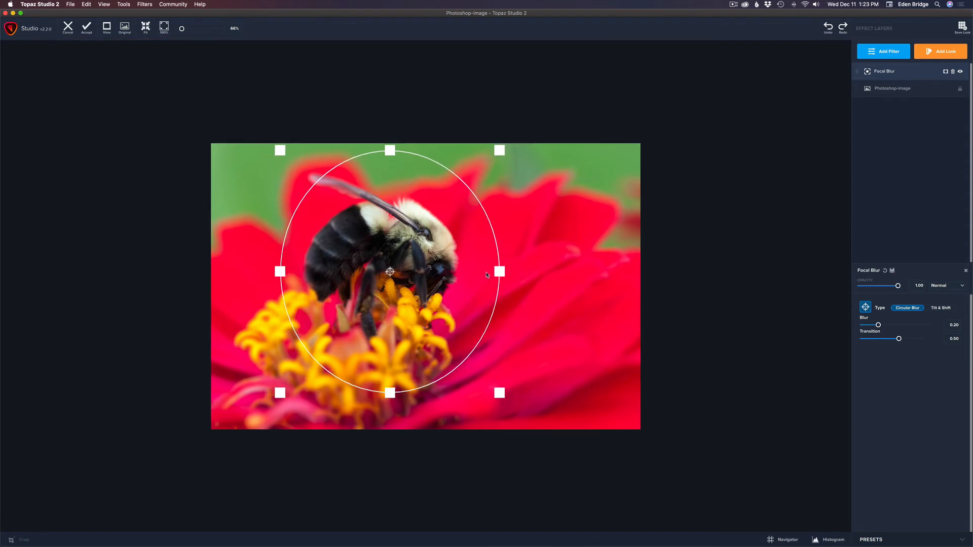
drag(390, 272, 376, 264)
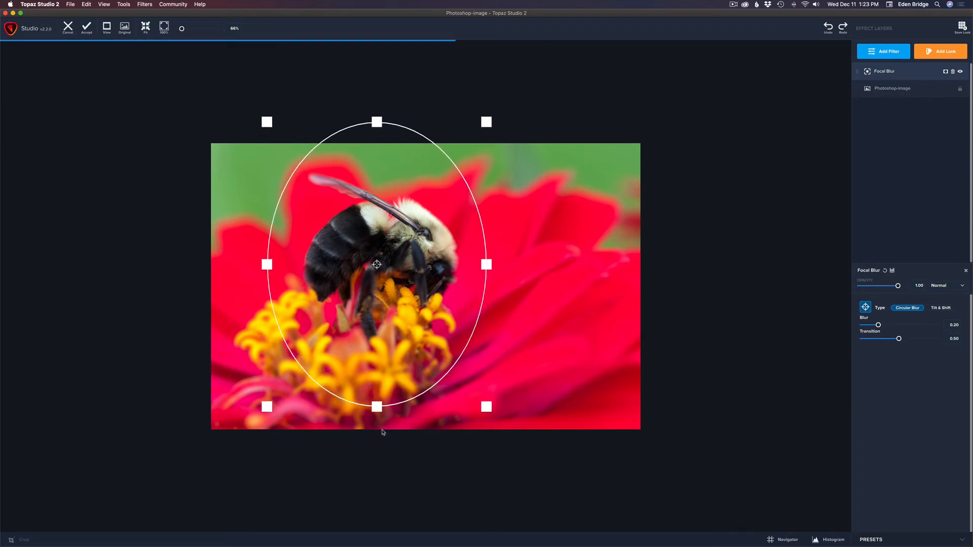
drag(377, 266, 379, 292)
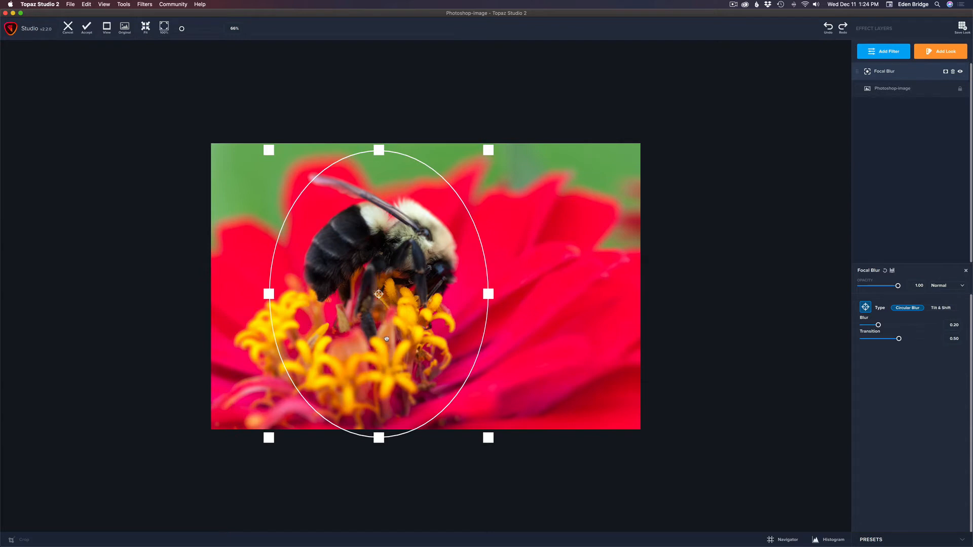
drag(379, 294, 400, 307)
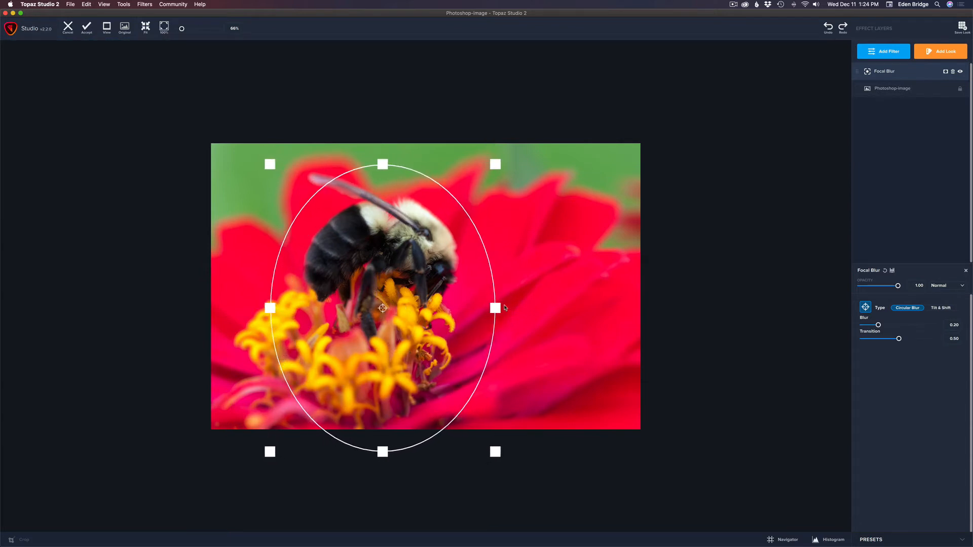
drag(495, 308, 506, 301)
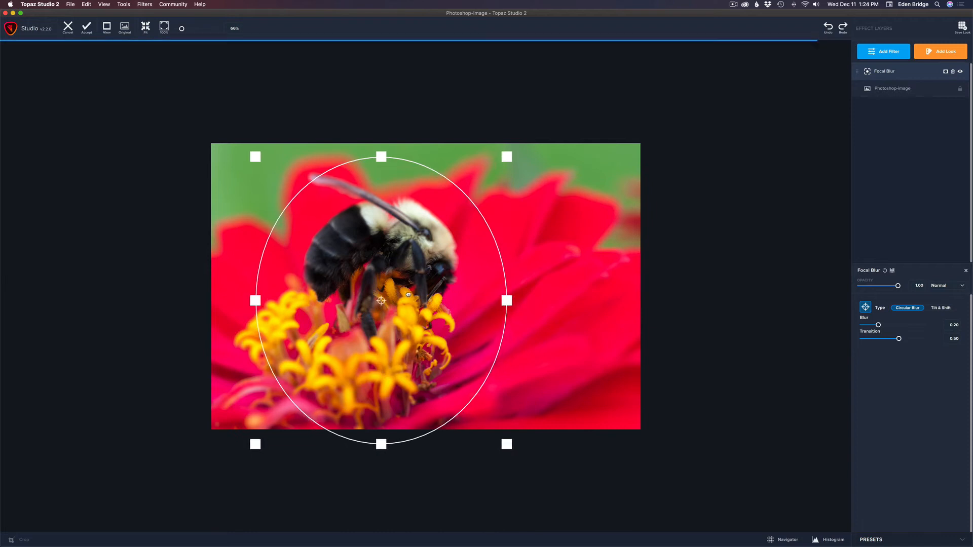
mouse_move(349, 189)
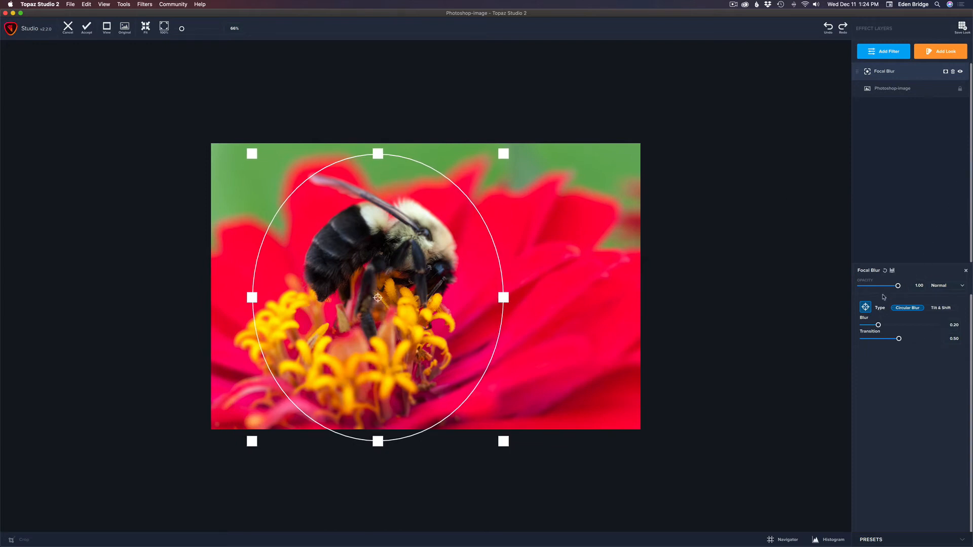
Adjust the Focal Blur slider back and forth, settling near 0.16.
click(865, 307)
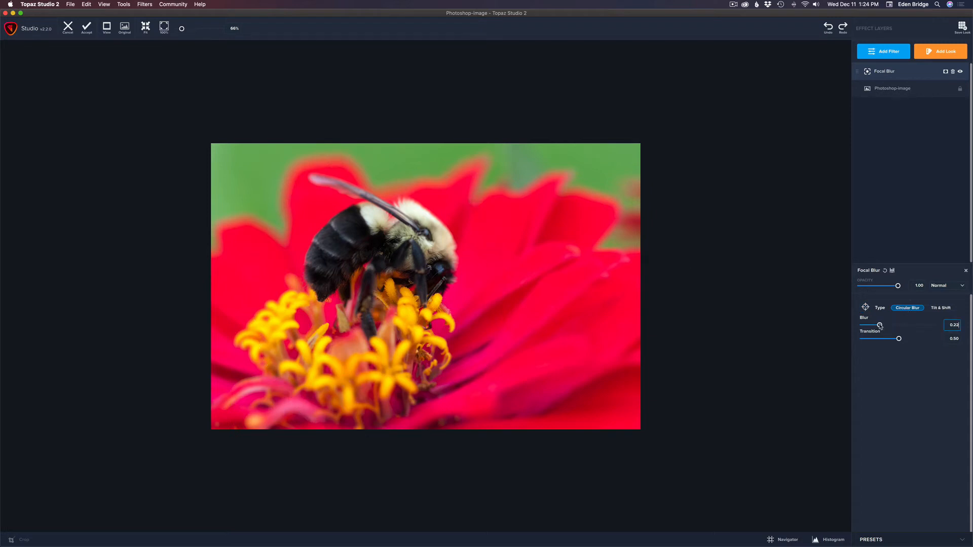
drag(879, 326, 884, 326)
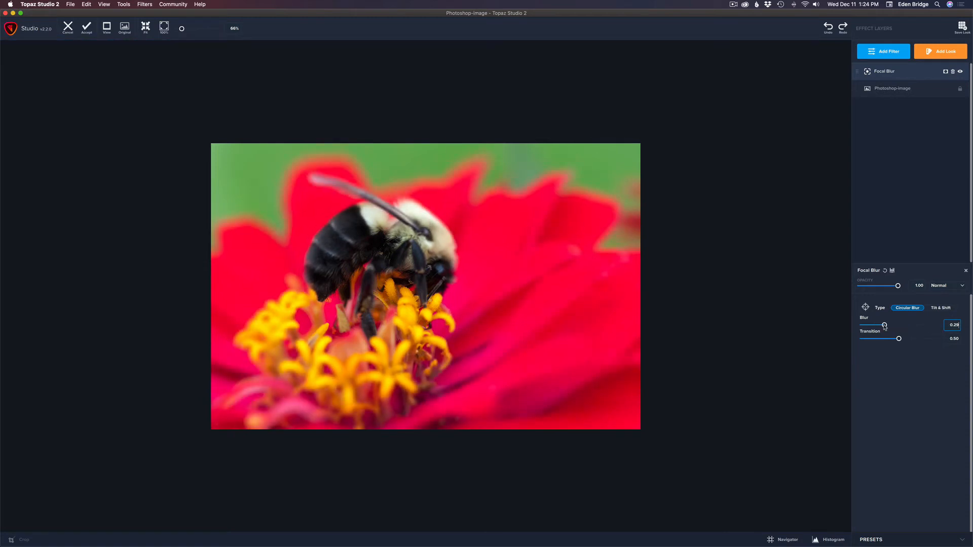
drag(885, 326, 879, 325)
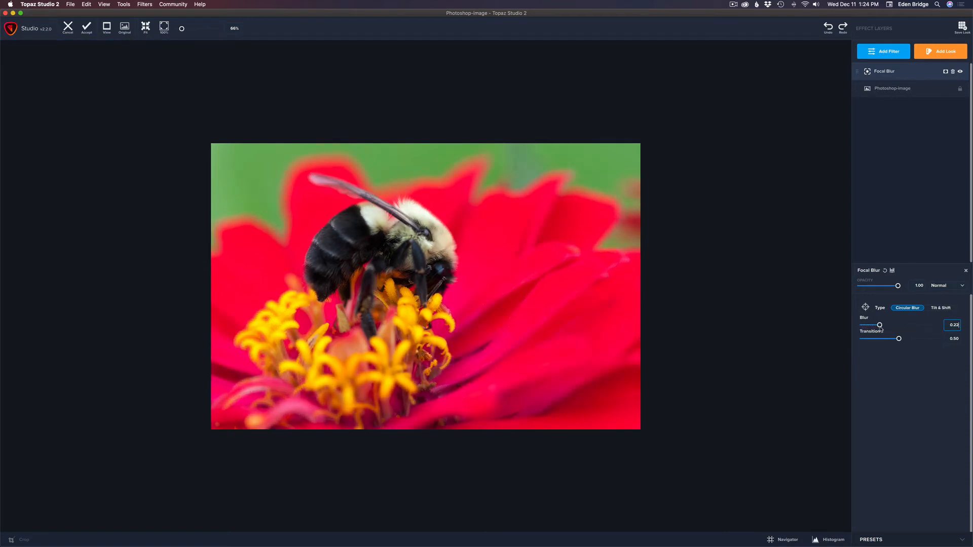
drag(879, 326, 872, 325)
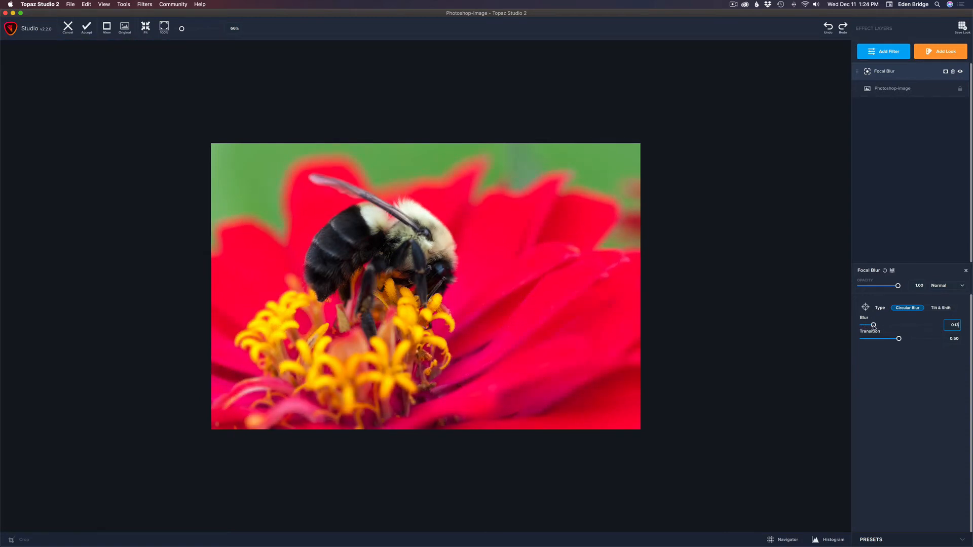
drag(873, 326, 875, 326)
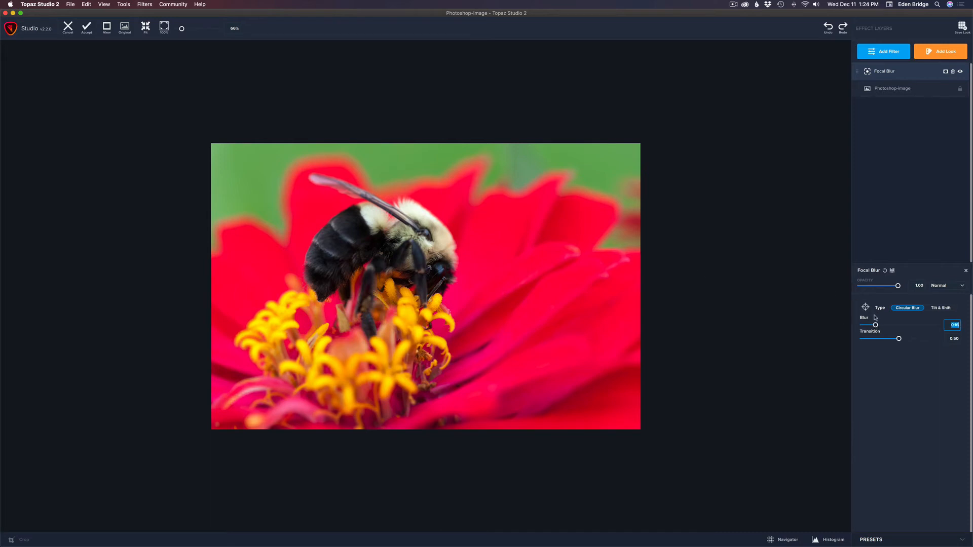
drag(860, 325, 875, 325)
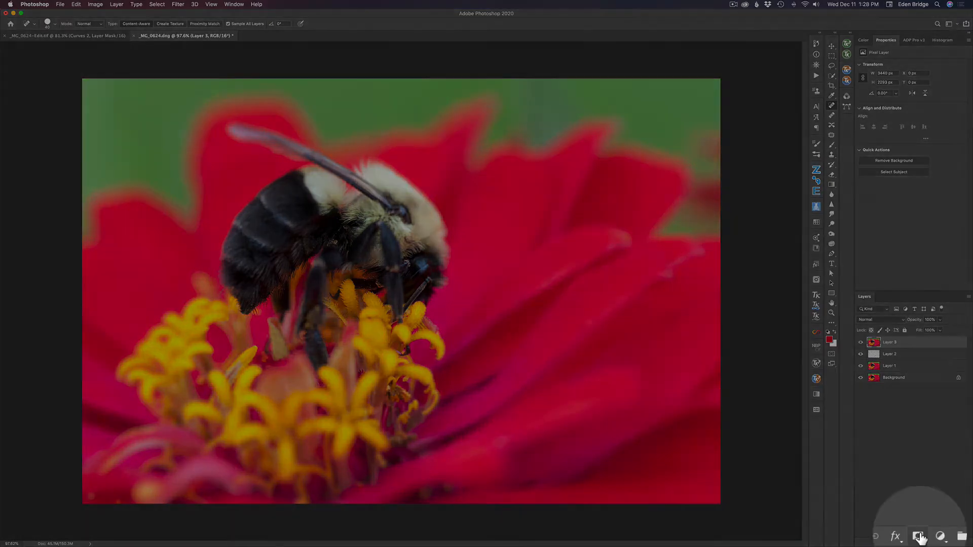
Add a layer mask to Layer 3 and paint out the bee at 100% then 20% opacity.
click(919, 535)
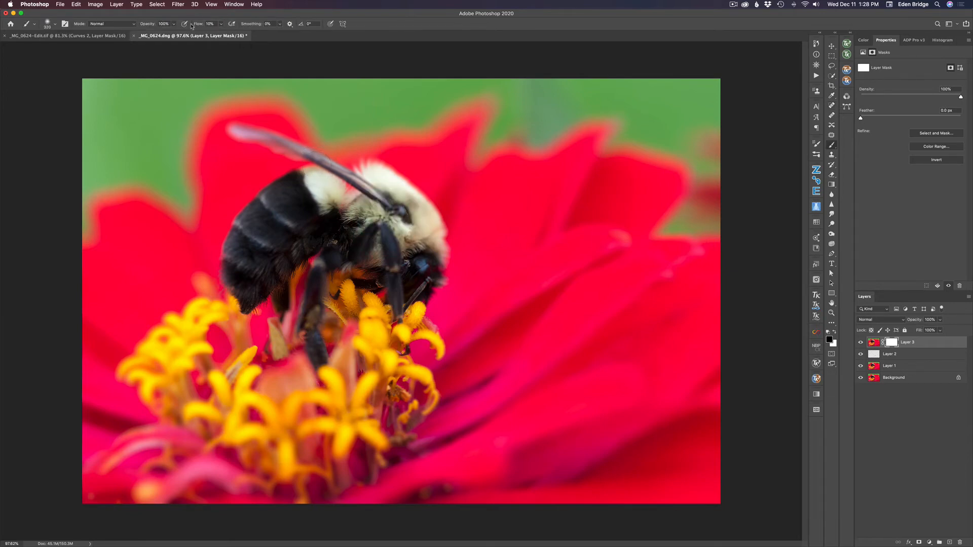
mouse_move(193, 36)
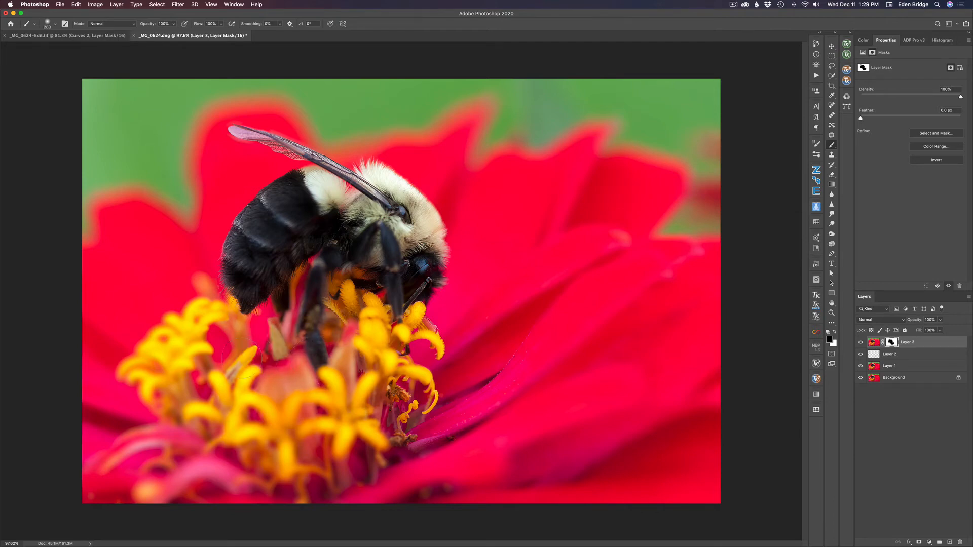
mouse_move(196, 318)
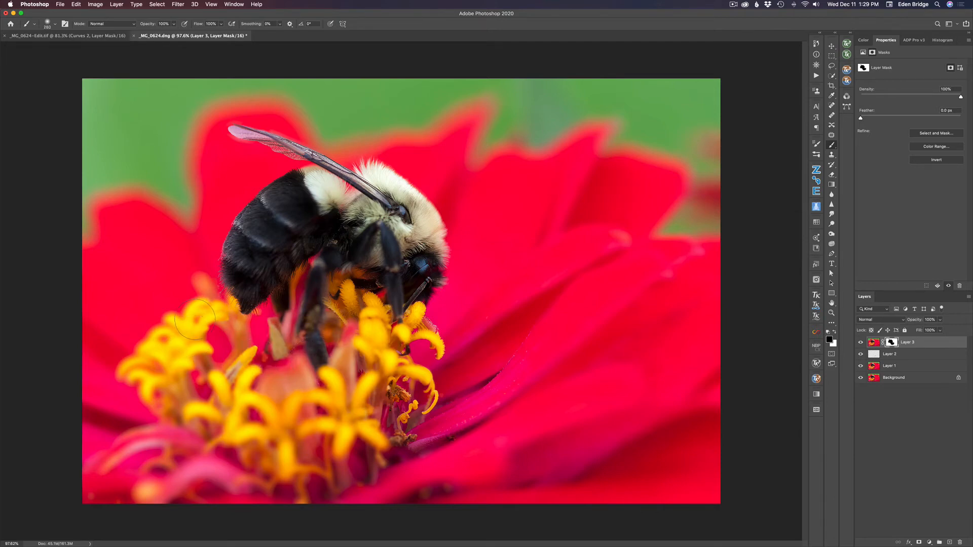
click(164, 24)
text(20)
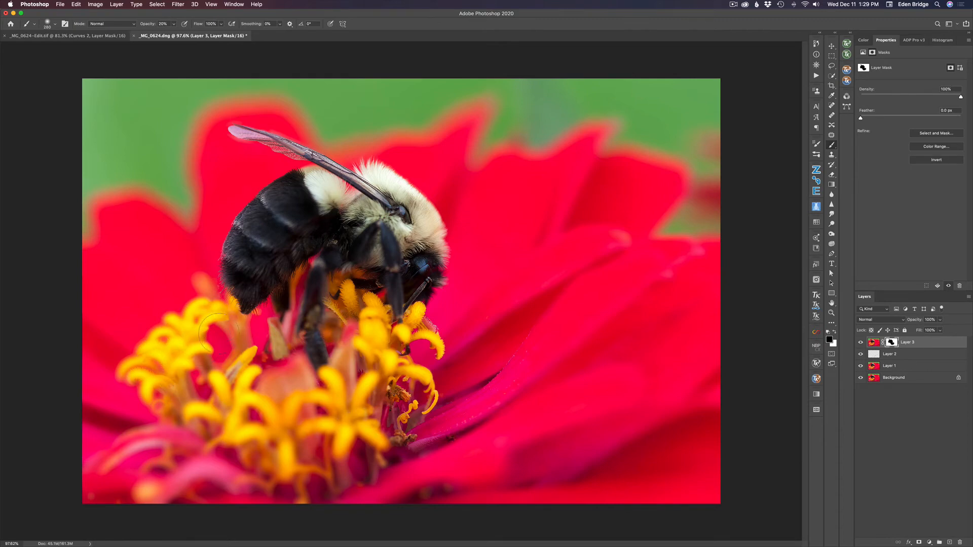
mouse_move(177, 369)
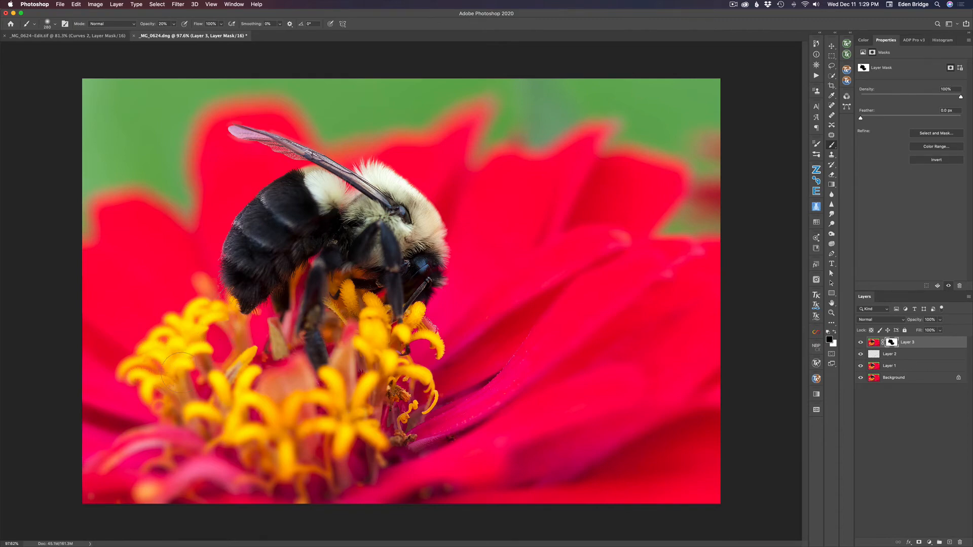
mouse_move(164, 363)
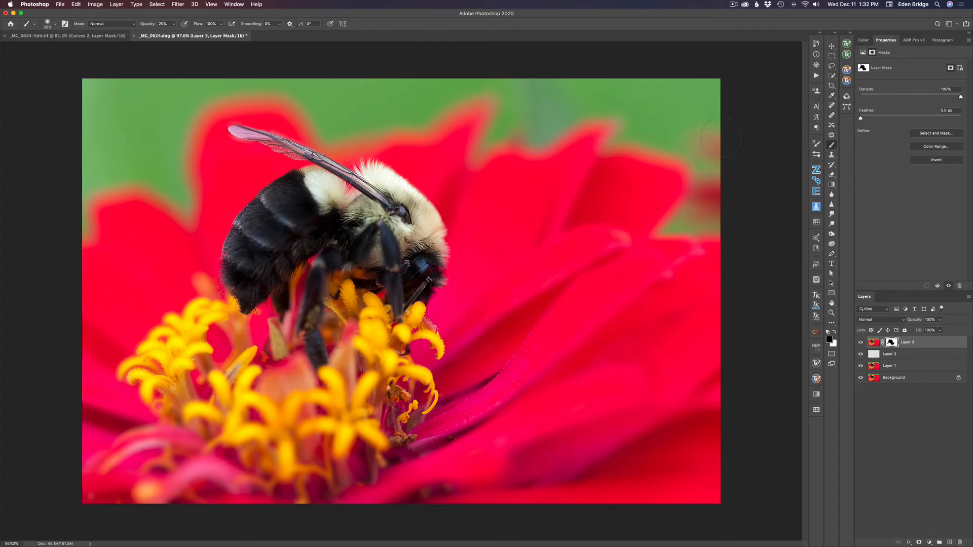
mouse_move(720, 174)
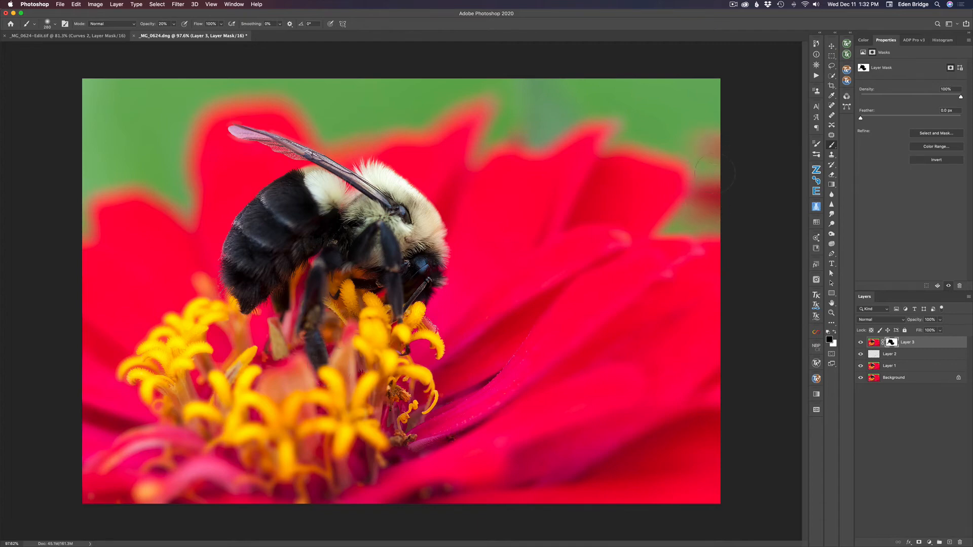
mouse_move(627, 146)
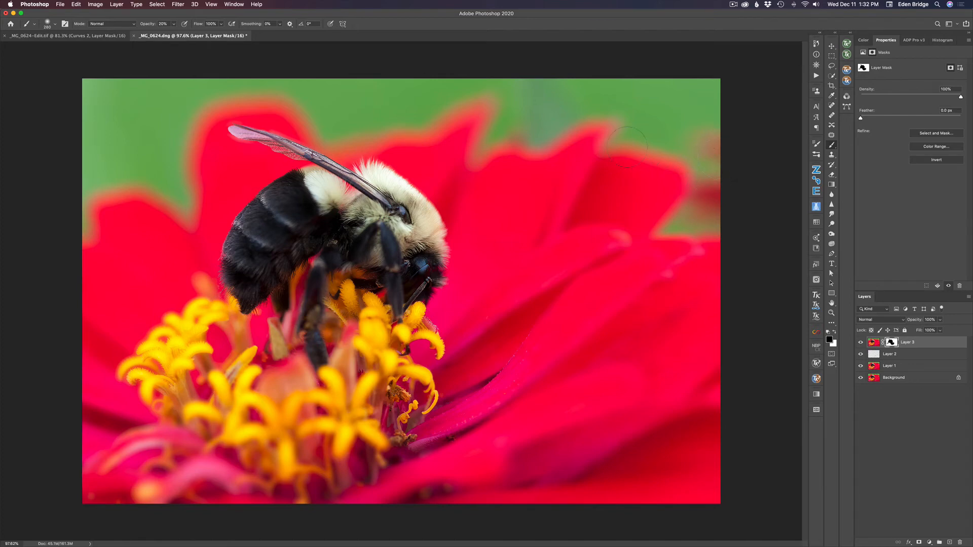
mouse_move(524, 118)
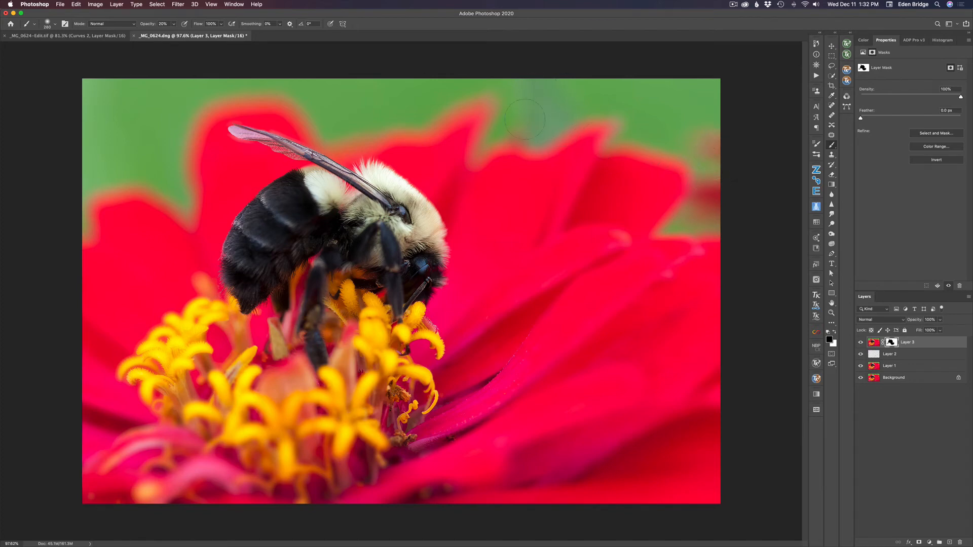
mouse_move(677, 233)
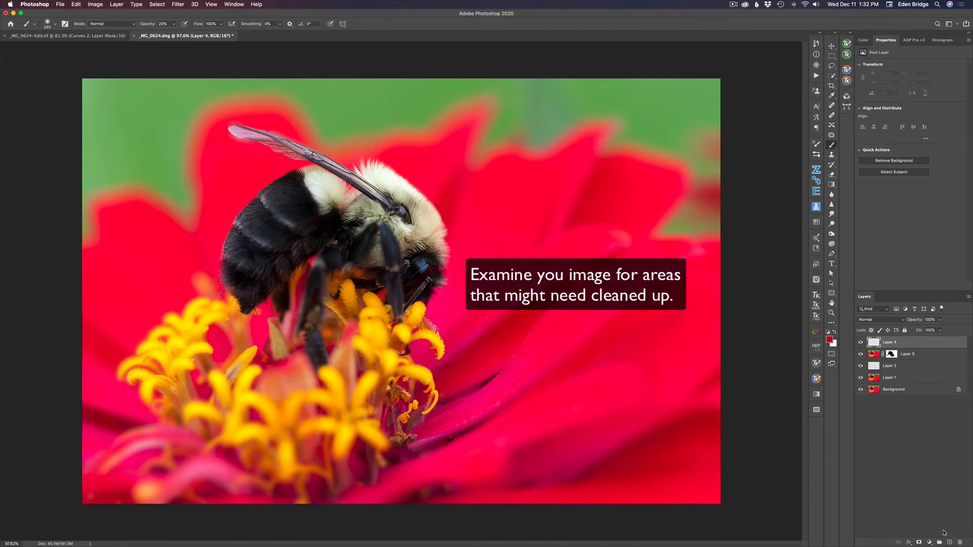
mouse_move(500, 112)
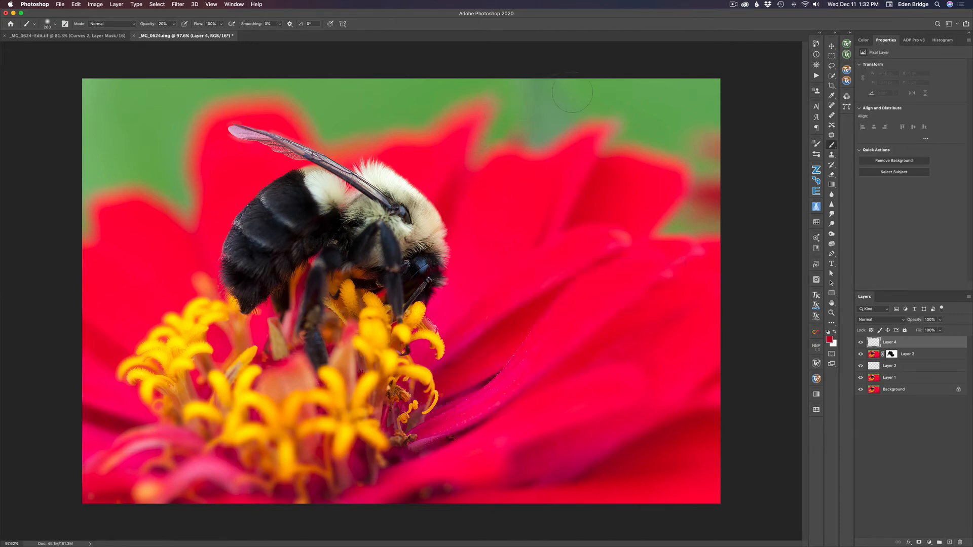
mouse_move(557, 111)
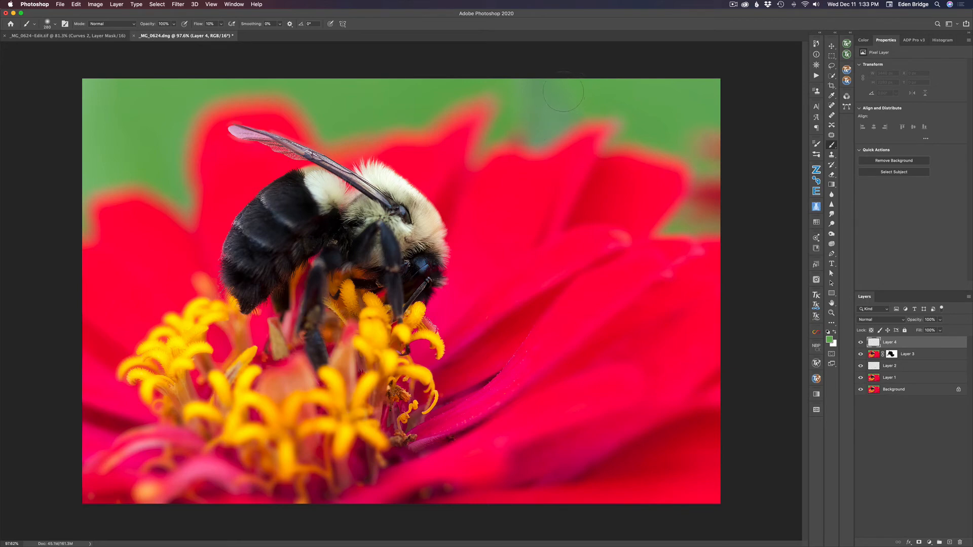
mouse_move(534, 100)
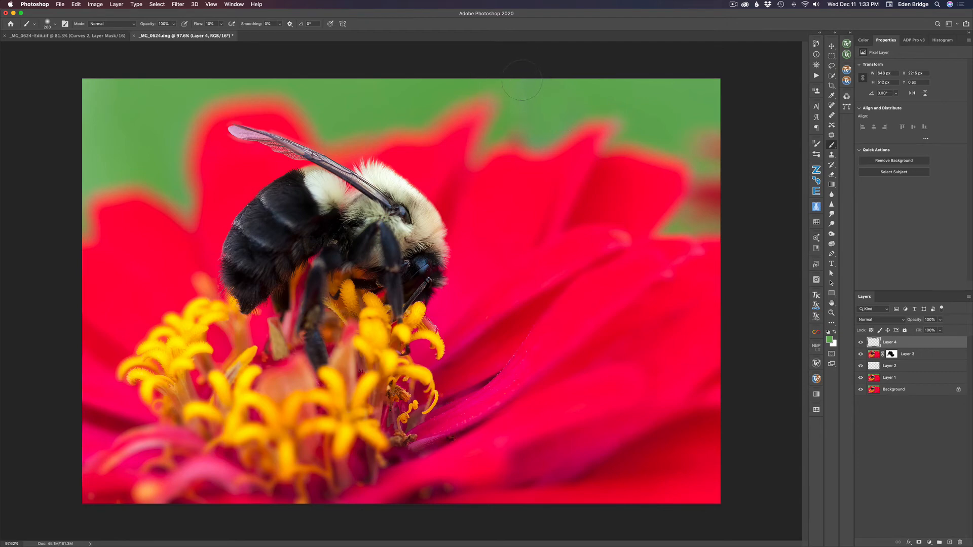
mouse_move(558, 111)
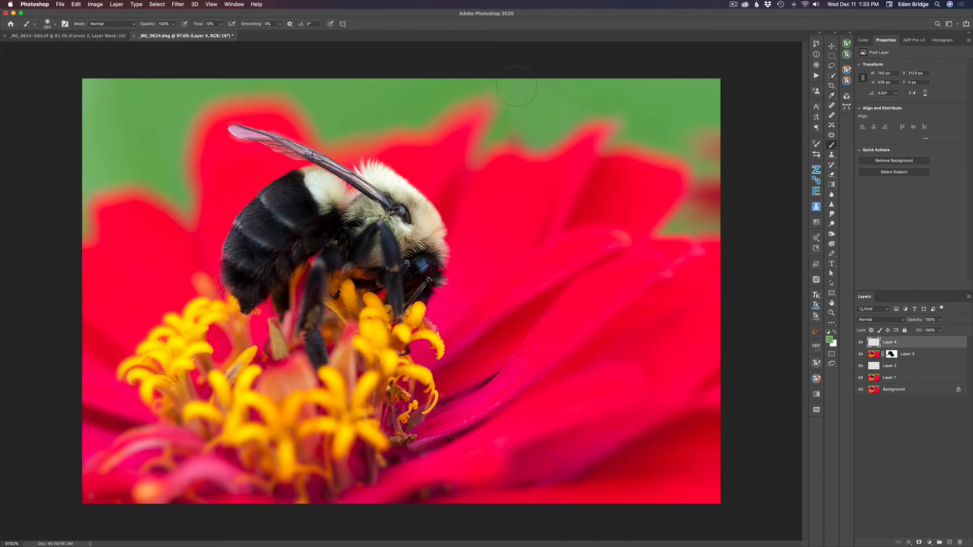
mouse_move(658, 103)
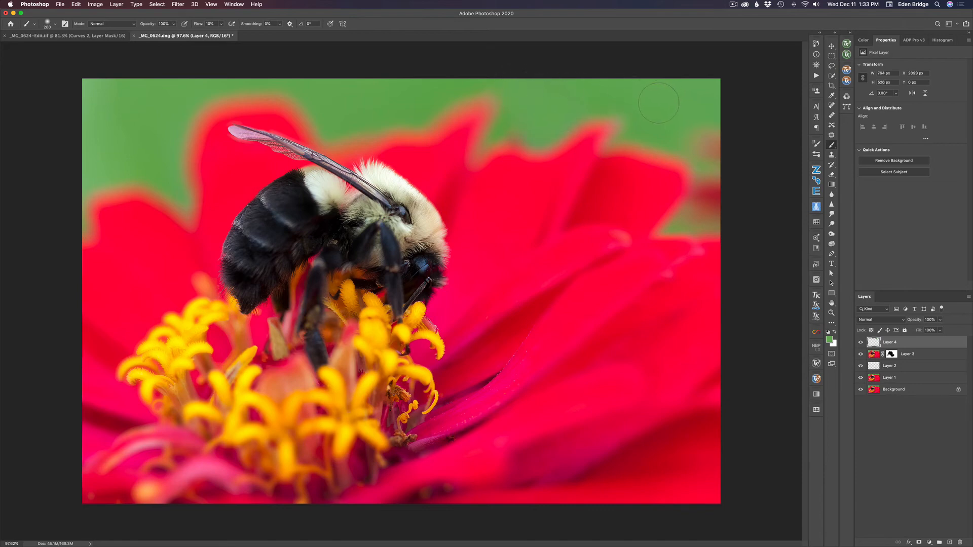
mouse_move(686, 110)
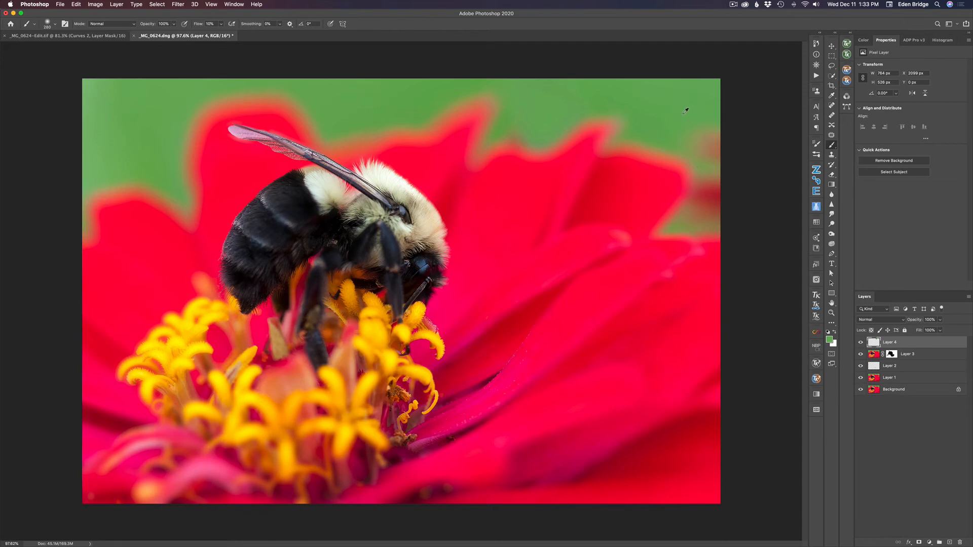
mouse_move(707, 140)
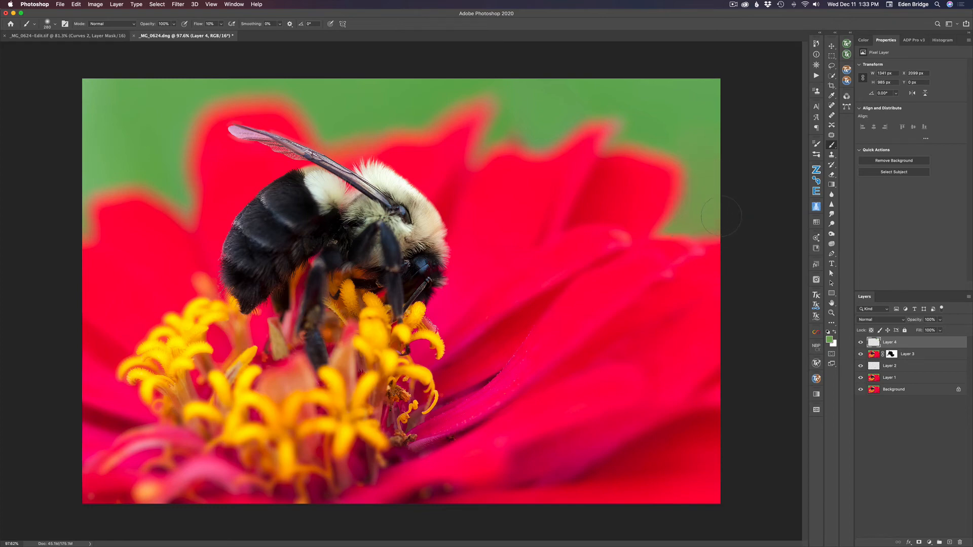
mouse_move(727, 206)
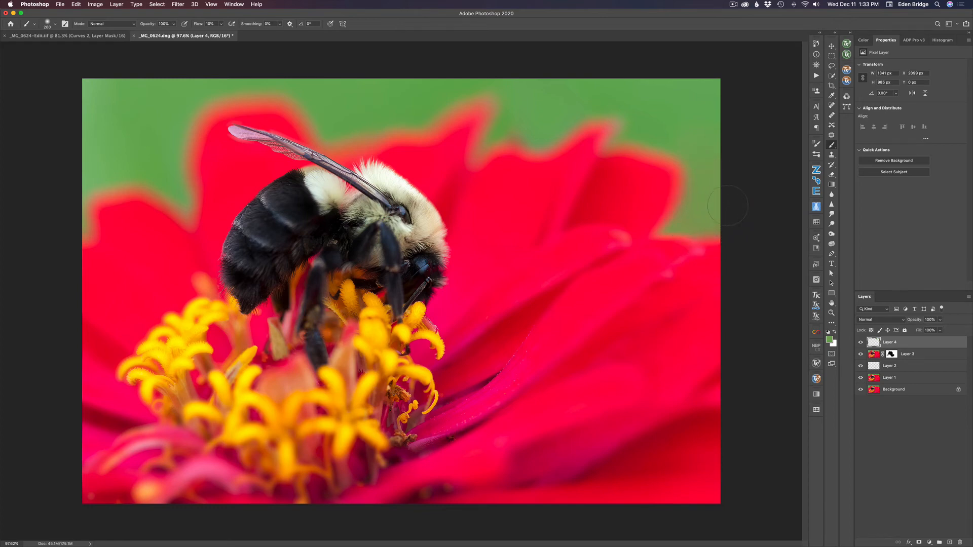
mouse_move(687, 506)
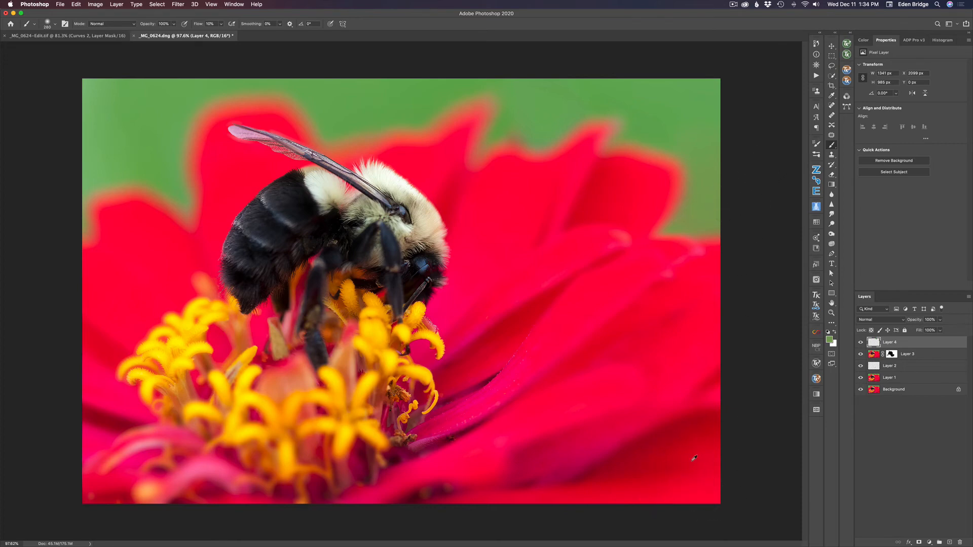
mouse_move(686, 470)
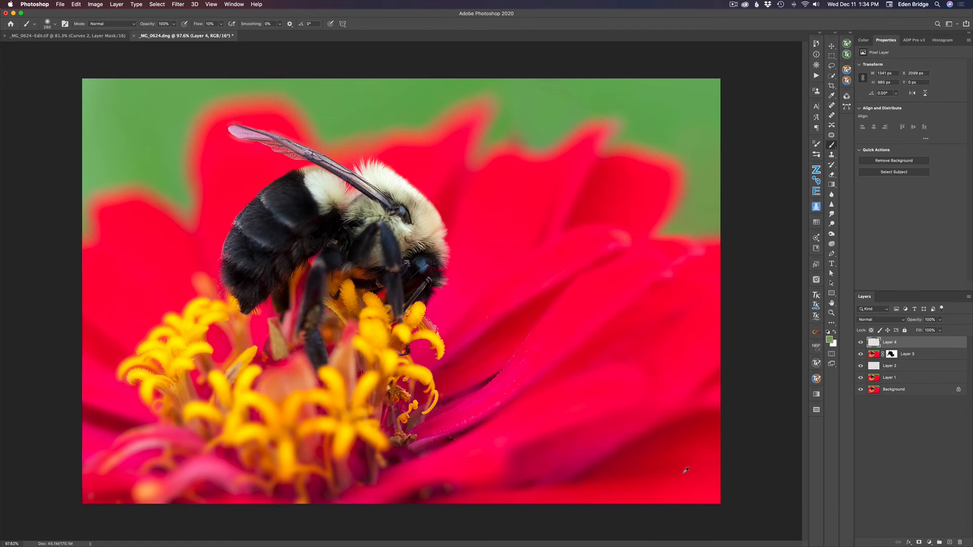
mouse_move(714, 493)
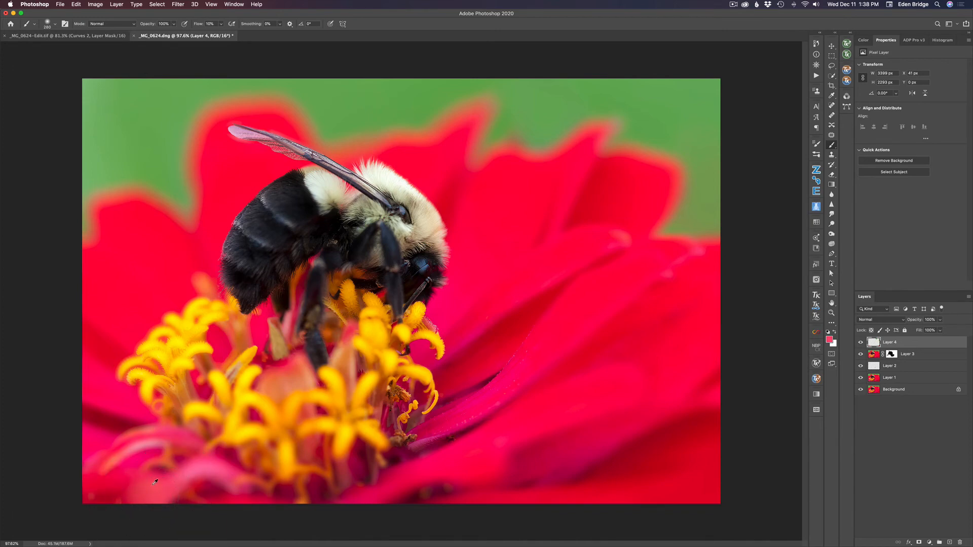
mouse_move(185, 505)
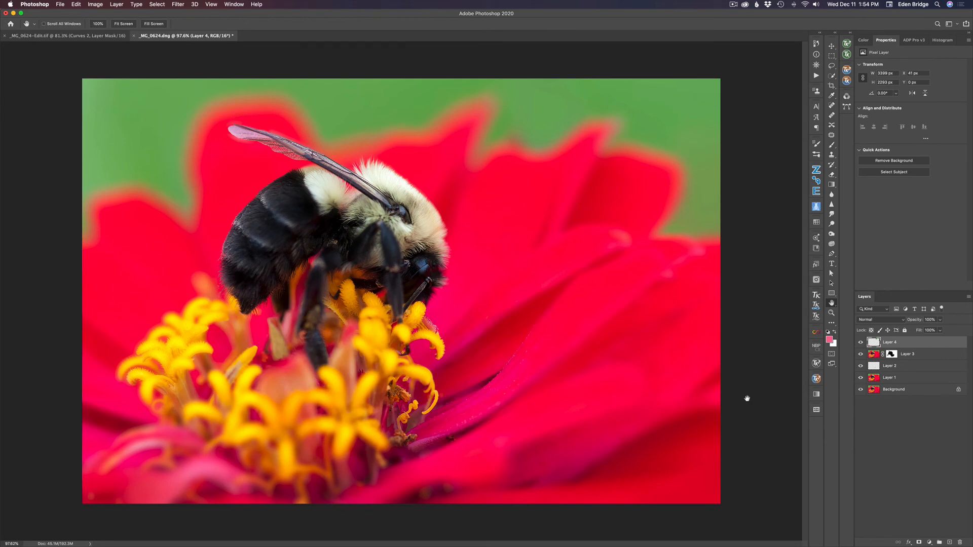
mouse_move(499, 171)
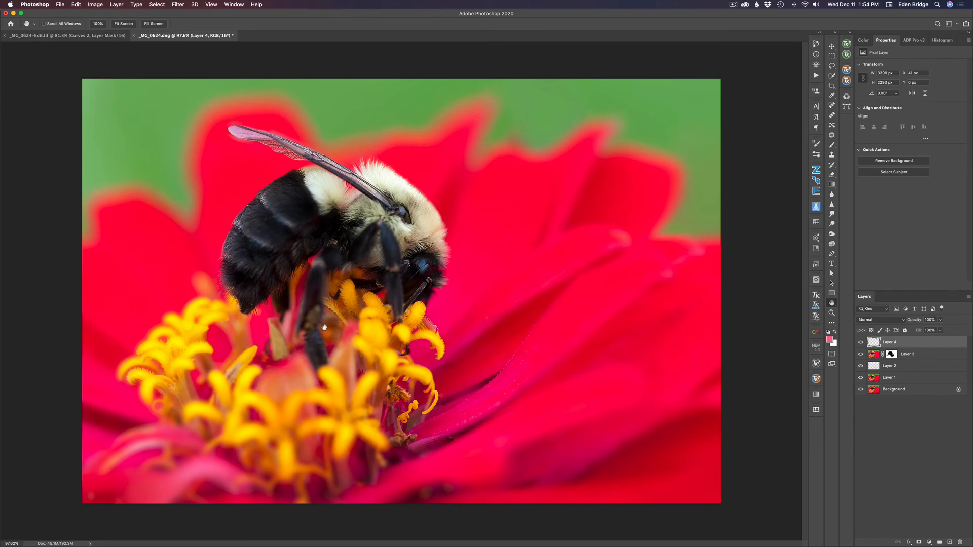
mouse_move(302, 264)
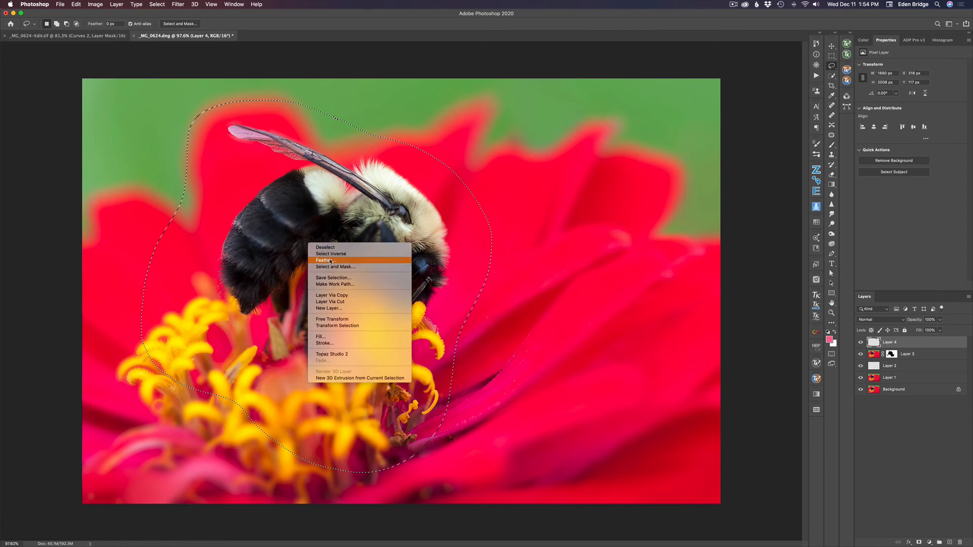
Feather the lasso selection around the bee by 325 pixels.
click(323, 260)
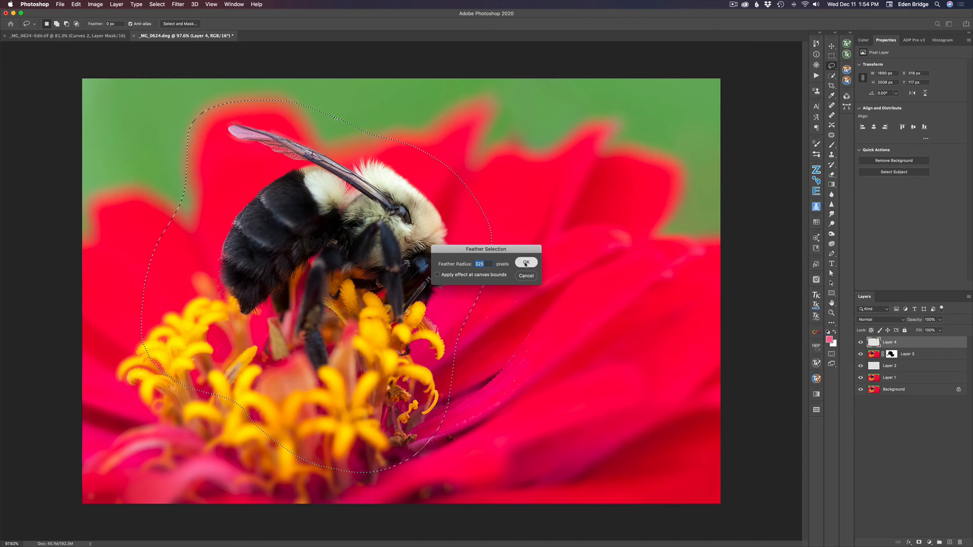
click(525, 262)
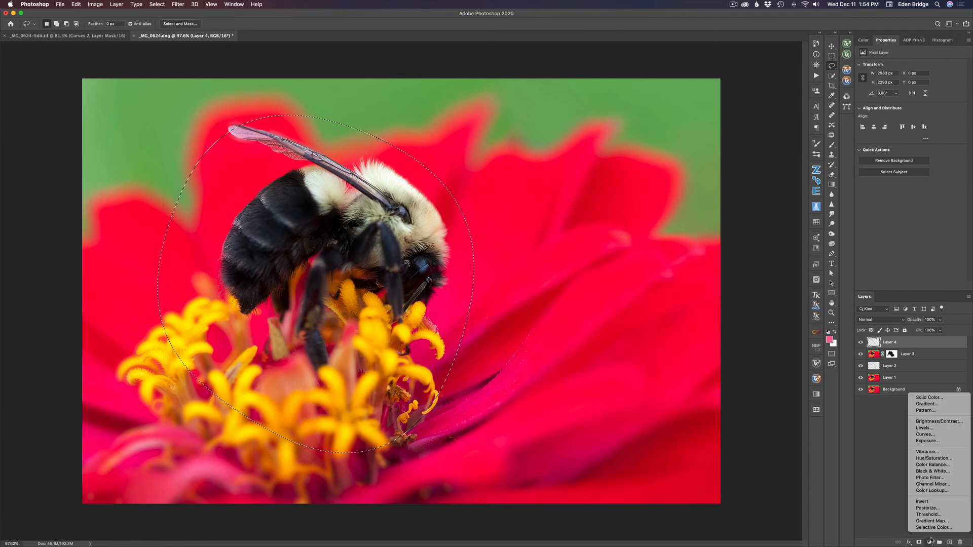
Add a Curves 1 layer masked by the selection, set to Multiply at 41% opacity.
click(925, 434)
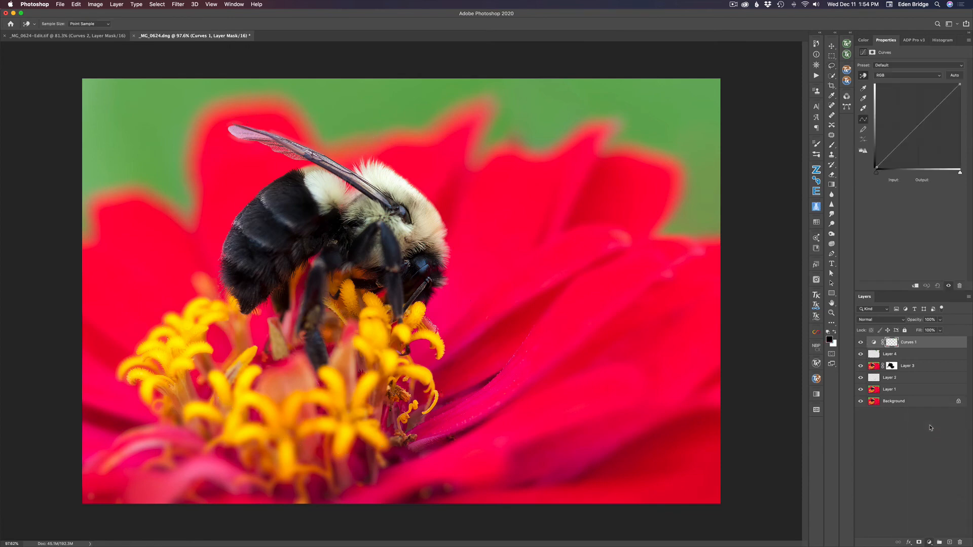
click(890, 342)
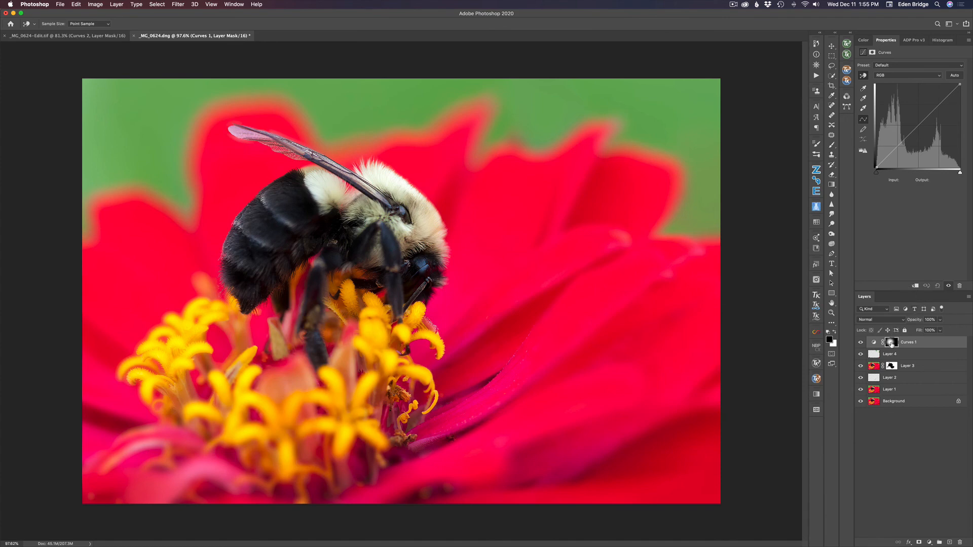
mouse_move(892, 343)
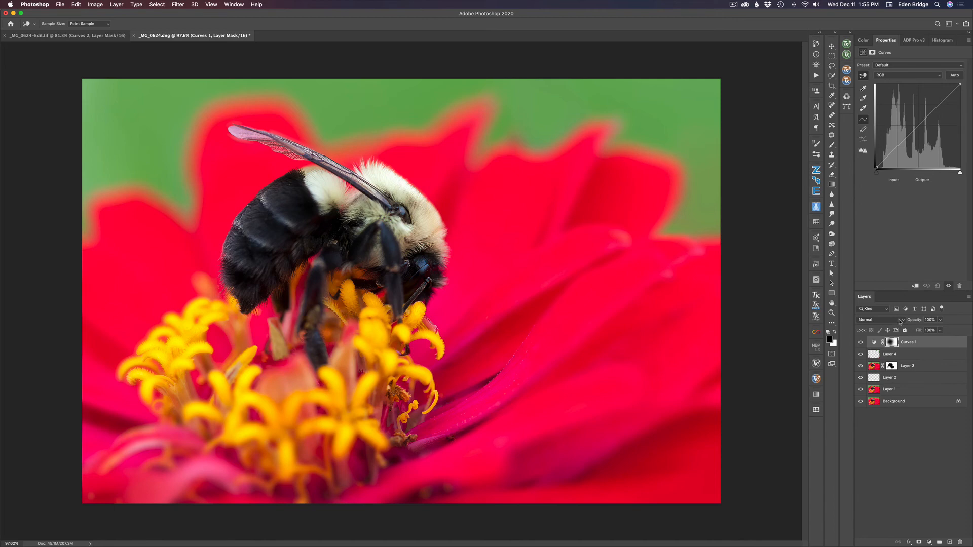
click(871, 319)
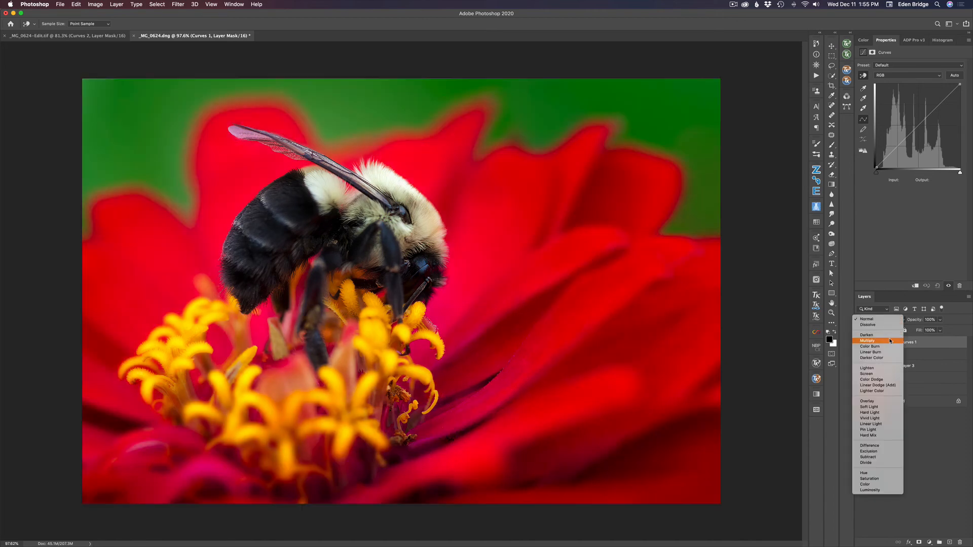
click(867, 340)
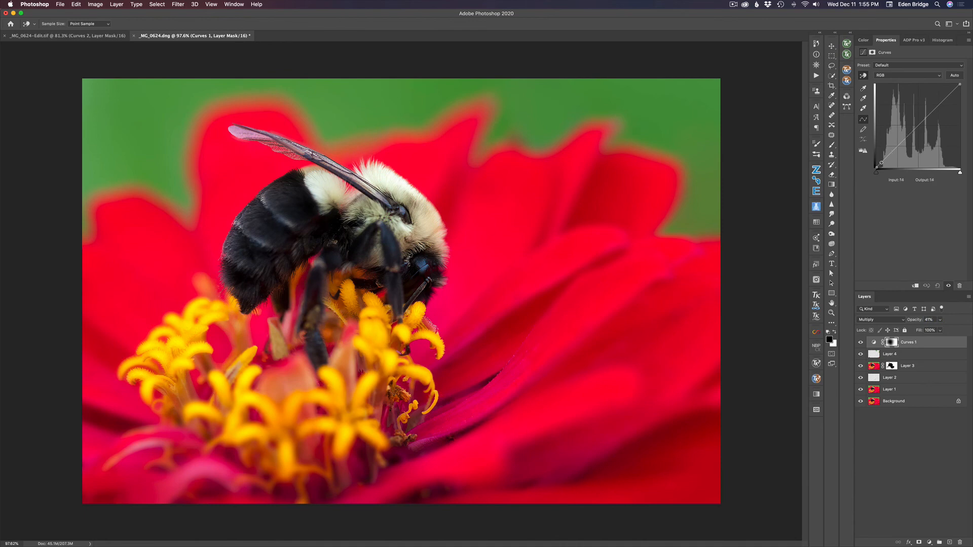
drag(880, 162, 888, 156)
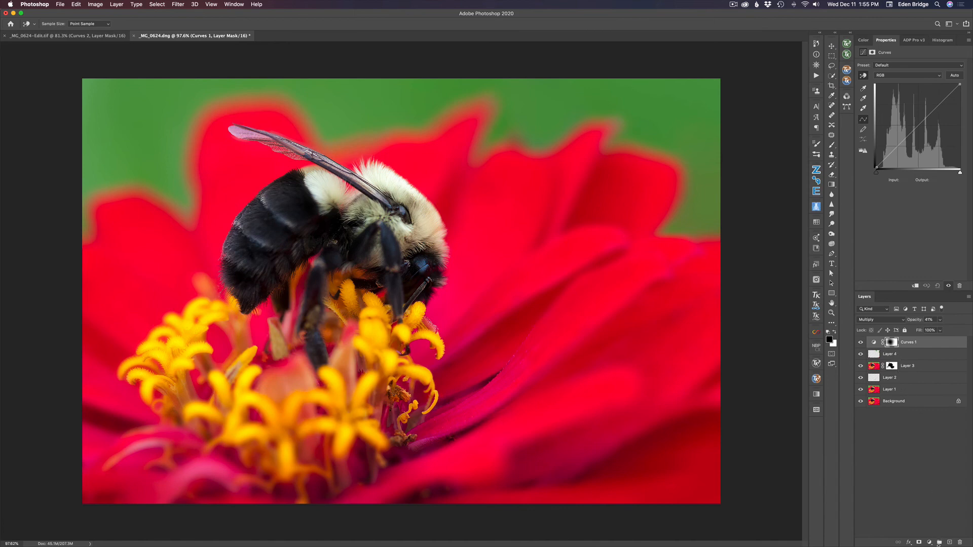
Add Curves 2 and replace its mask with a copy of Curves 1's mask.
click(931, 542)
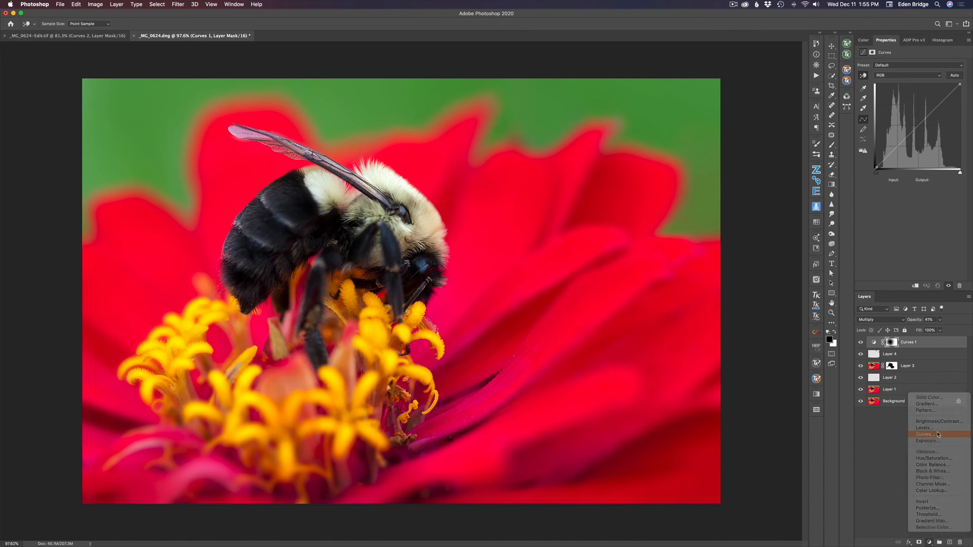
click(924, 434)
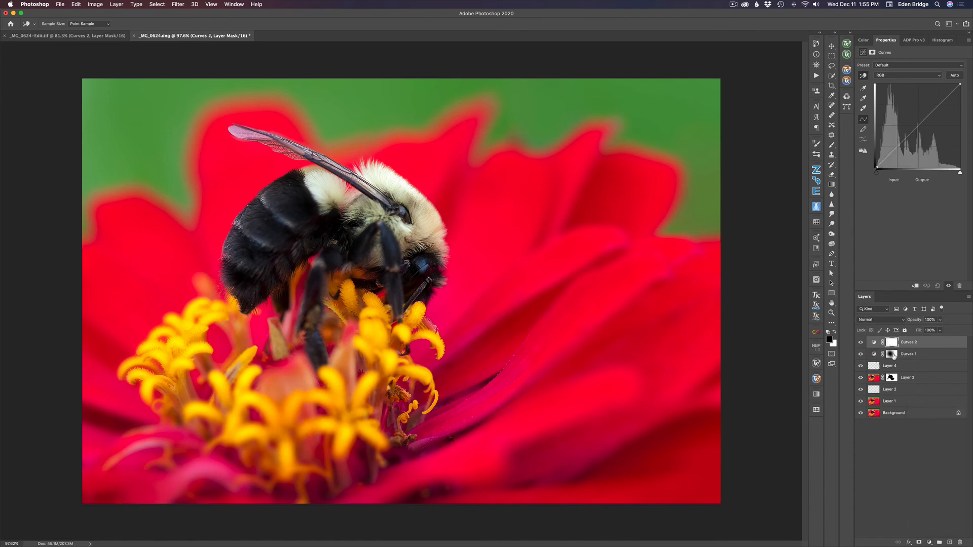
mouse_move(893, 354)
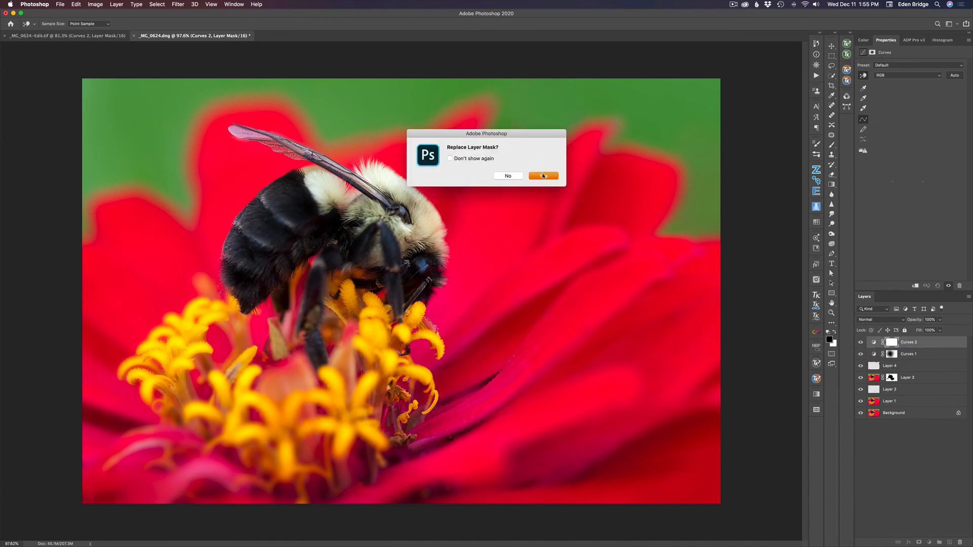
click(543, 176)
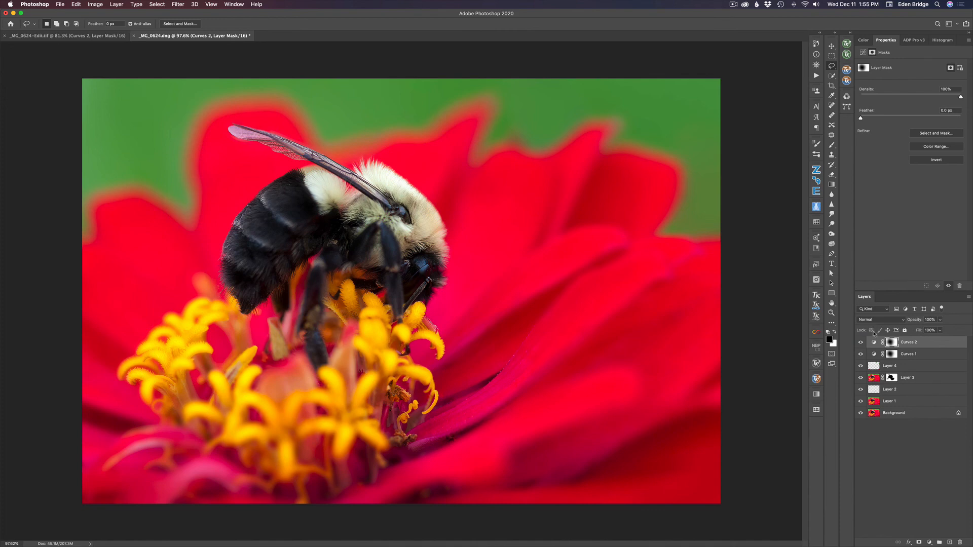
mouse_move(891, 342)
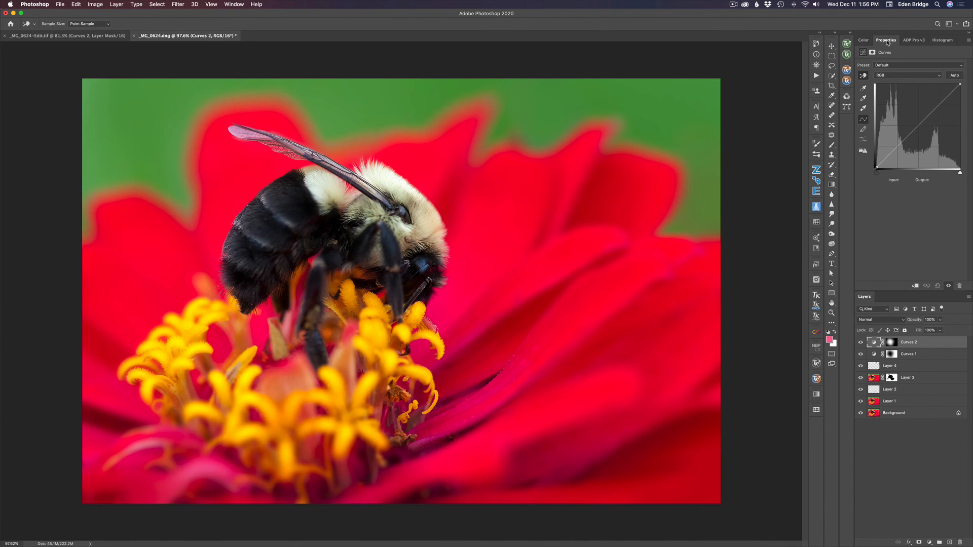
Raise a midpoint on the Curves 2 curve to brighten the midtones around the bee.
click(917, 129)
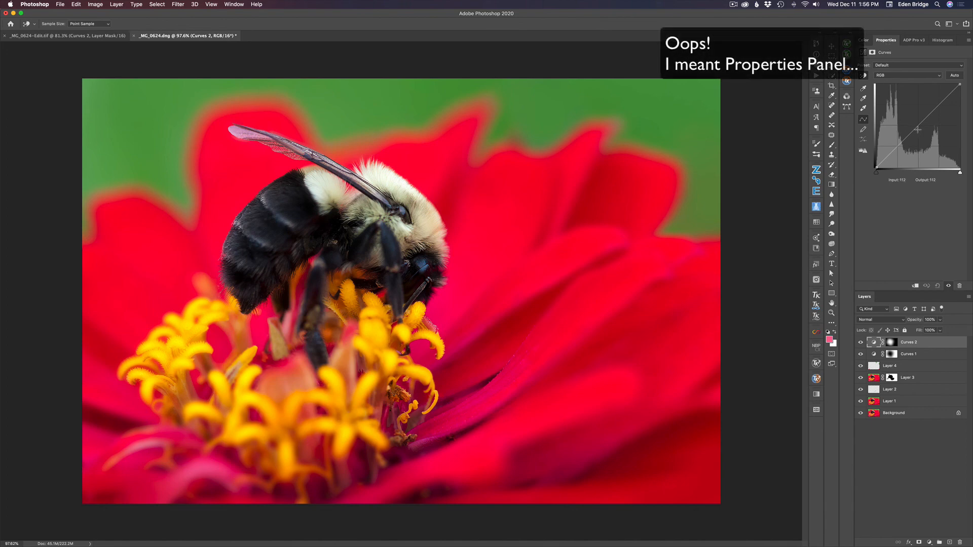
drag(915, 128, 919, 127)
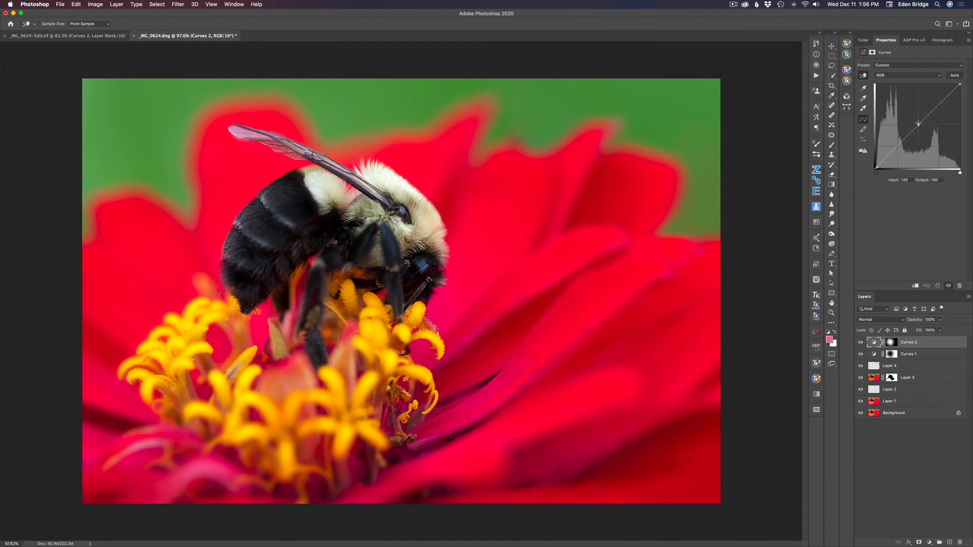
drag(918, 127, 916, 118)
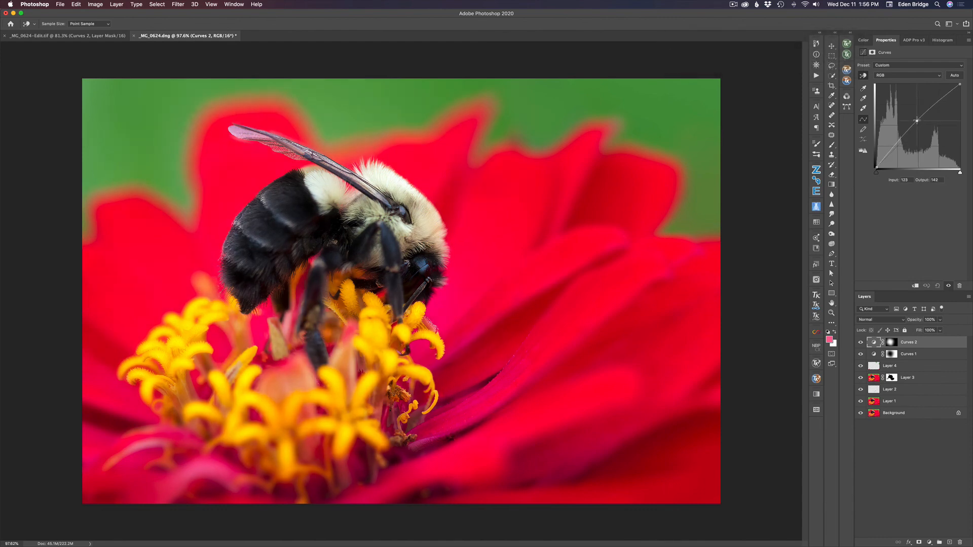
drag(917, 120, 918, 119)
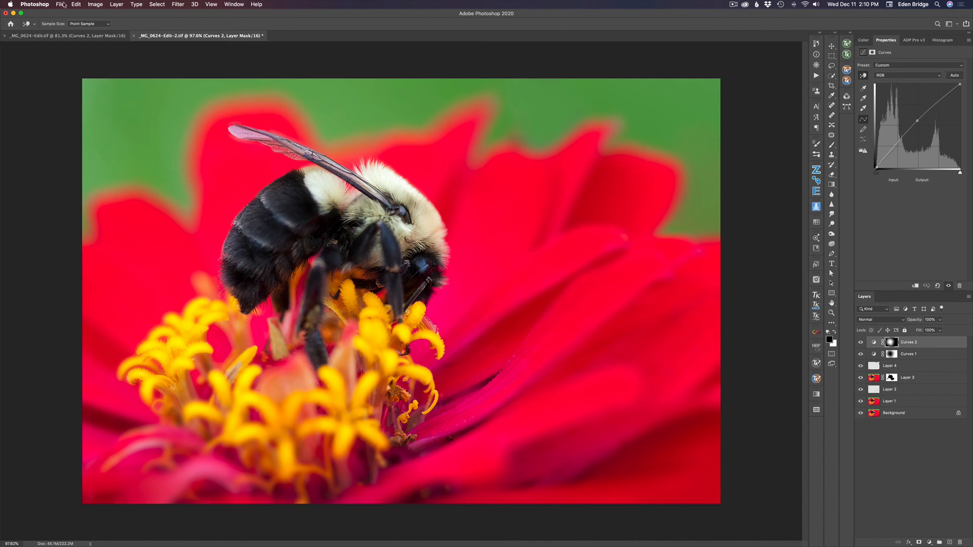
Save the layered image as _MG_0624-Edit-2.tif via File > Save.
click(60, 4)
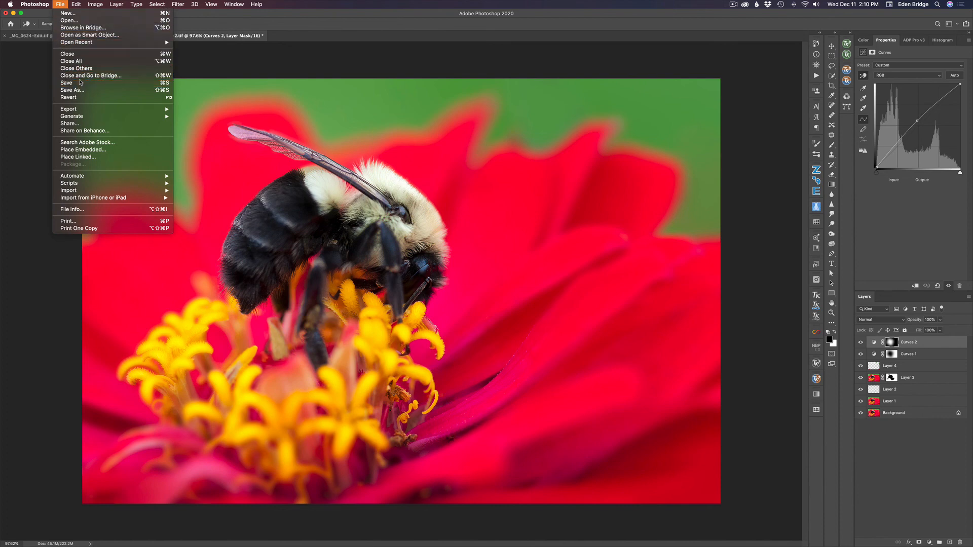
click(66, 82)
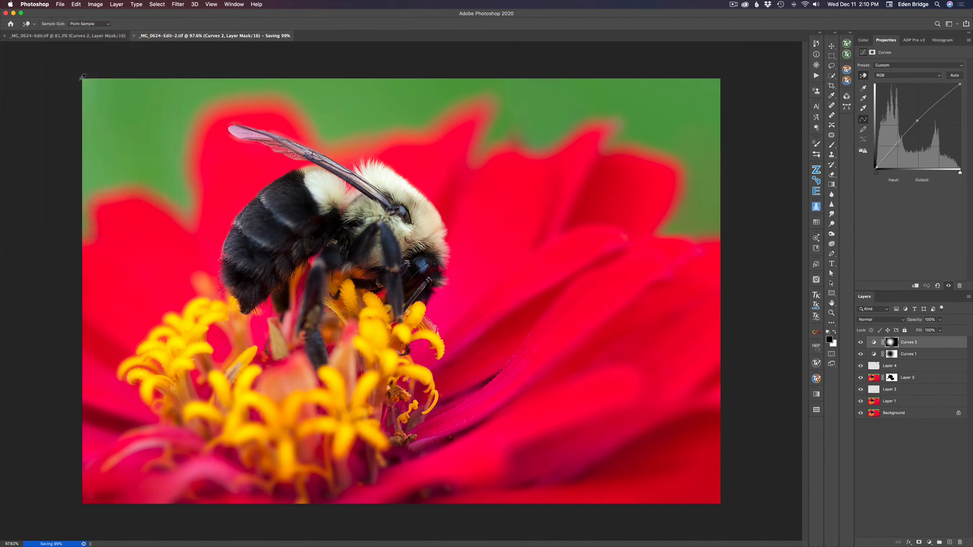